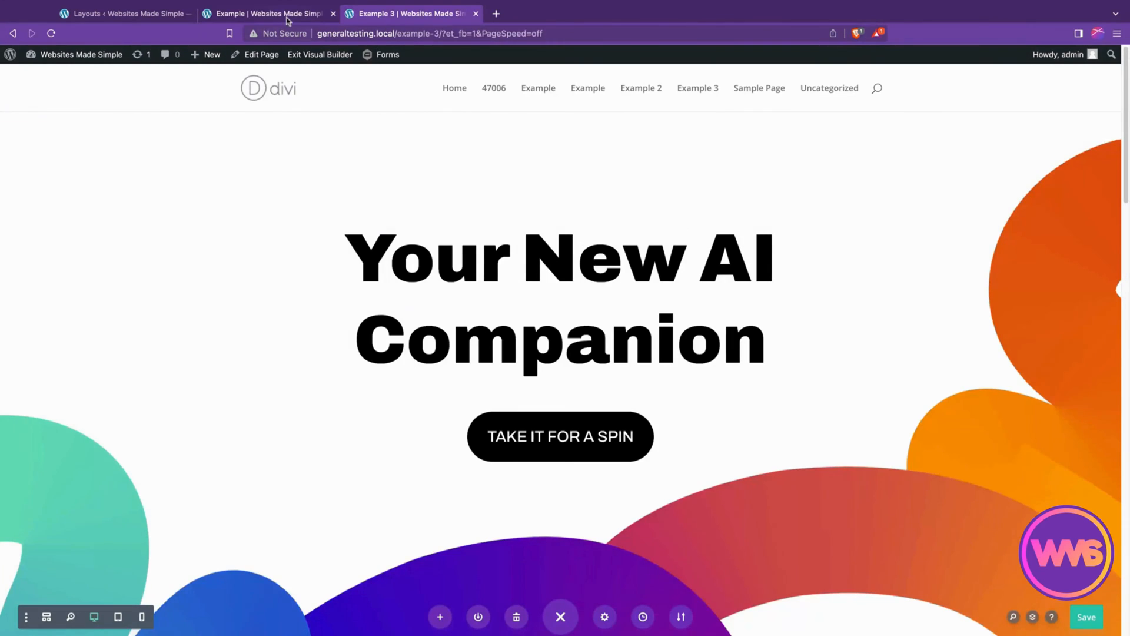
Switch to the Example page and open the image-generator row's three-dot menu.
{"action": "left_click", "coordinate": [266, 13]}
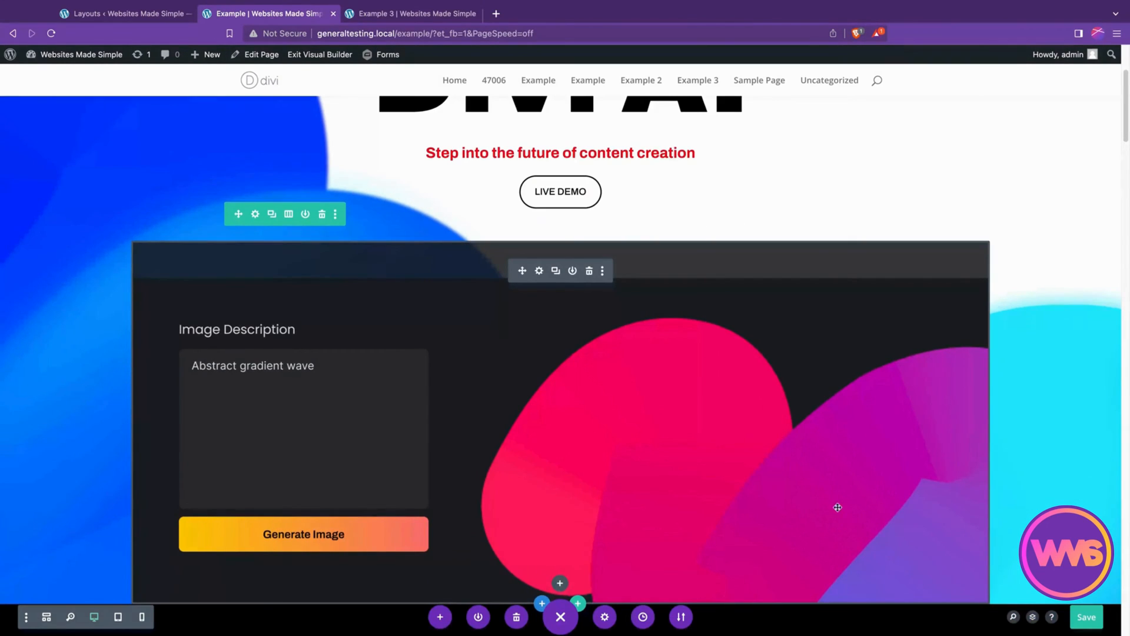
{"action": "mouse_move", "coordinate": [314, 519]}
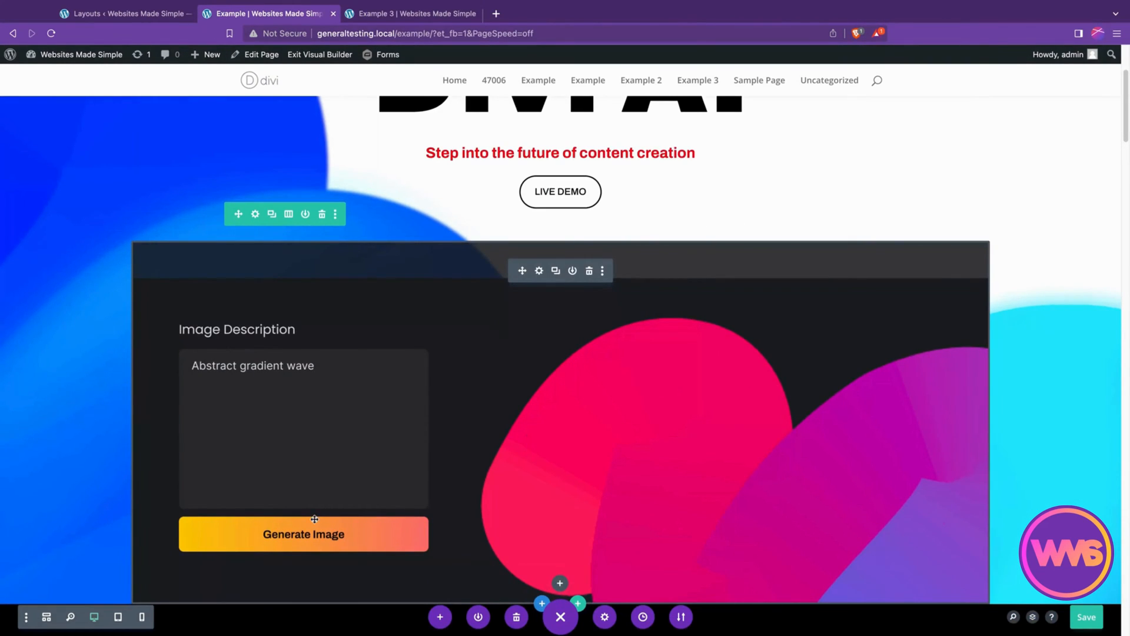
{"action": "mouse_move", "coordinate": [289, 249]}
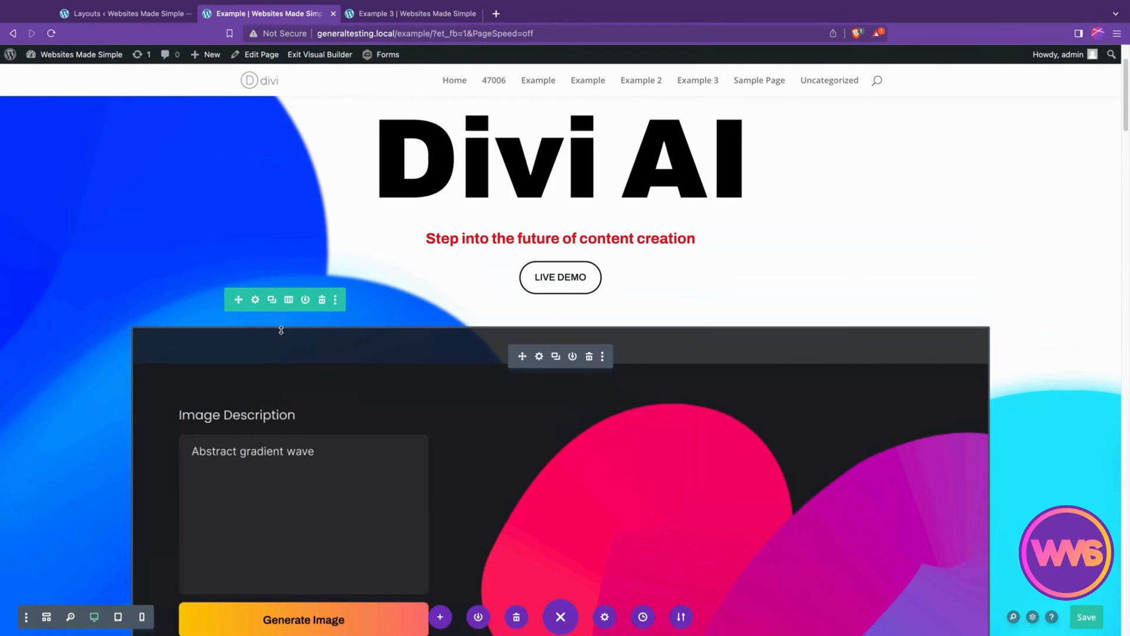
{"action": "scroll", "scroll_direction": "down", "scroll_amount": 3}
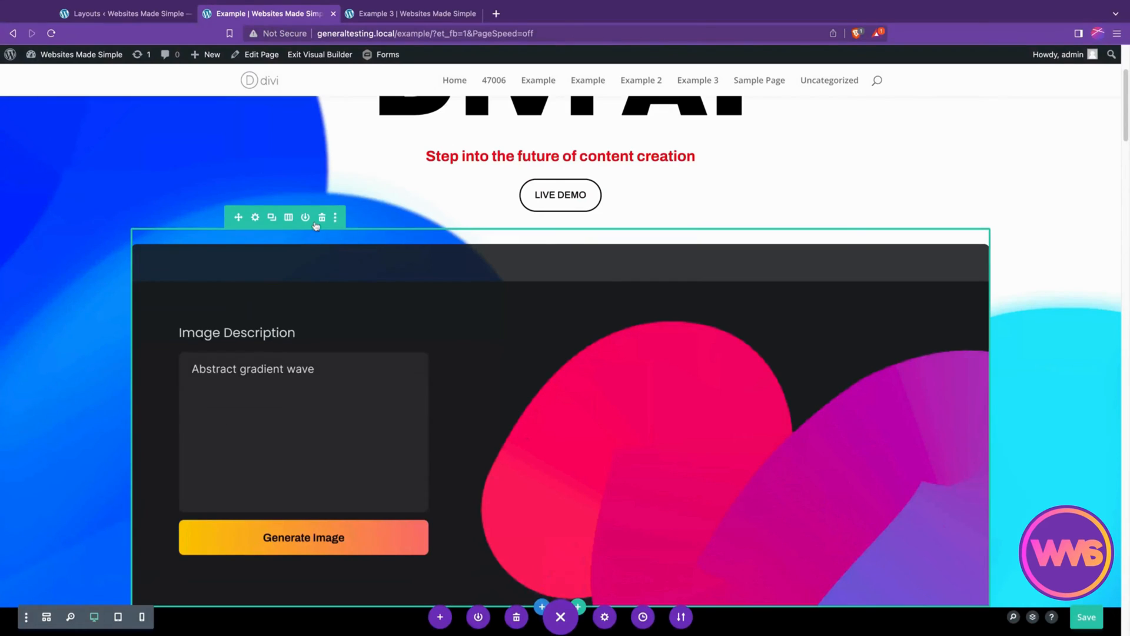
{"action": "left_click", "coordinate": [335, 217]}
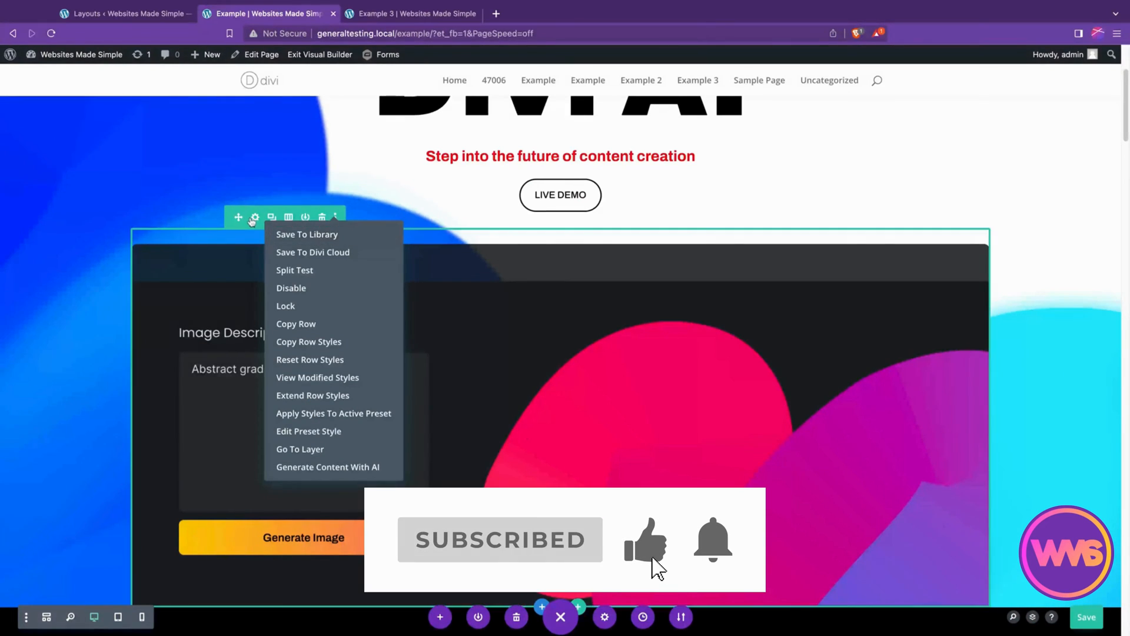
Name the image-generator row 'AI Row', tick the AI category, and save it to the library.
{"action": "left_click", "coordinate": [254, 217]}
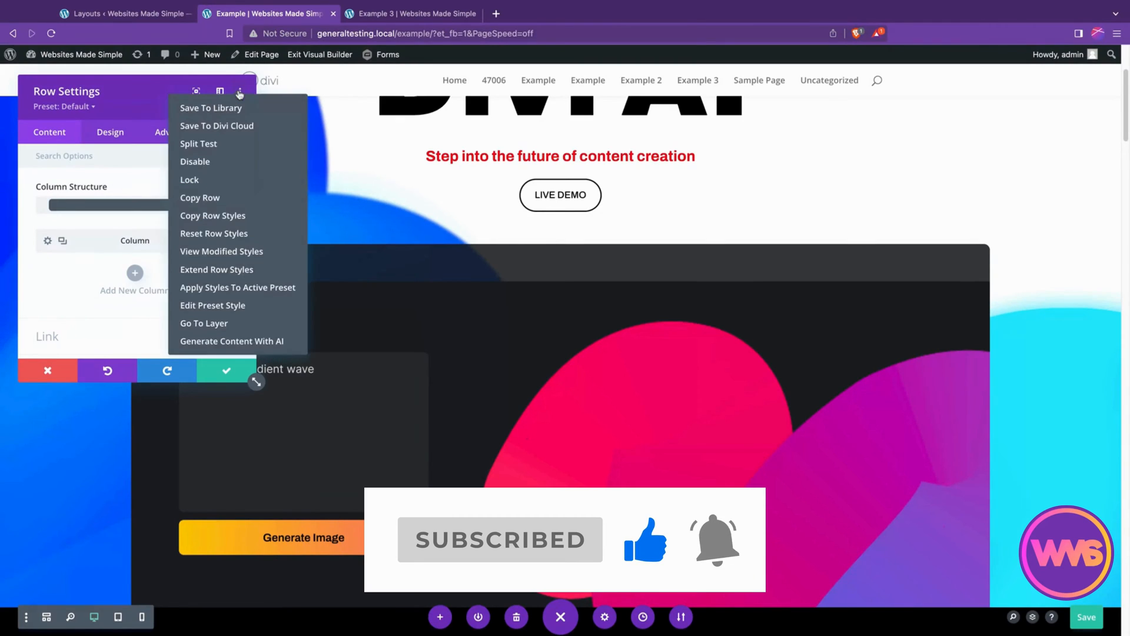
{"action": "left_click", "coordinate": [210, 107]}
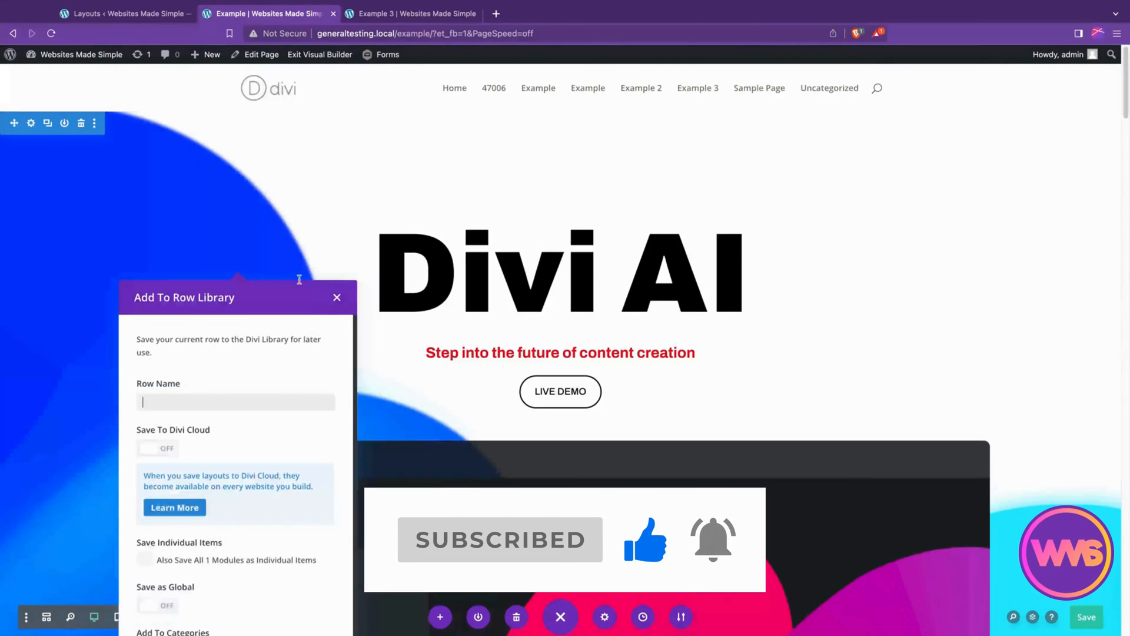
{"action": "type", "text": "AI Row"}
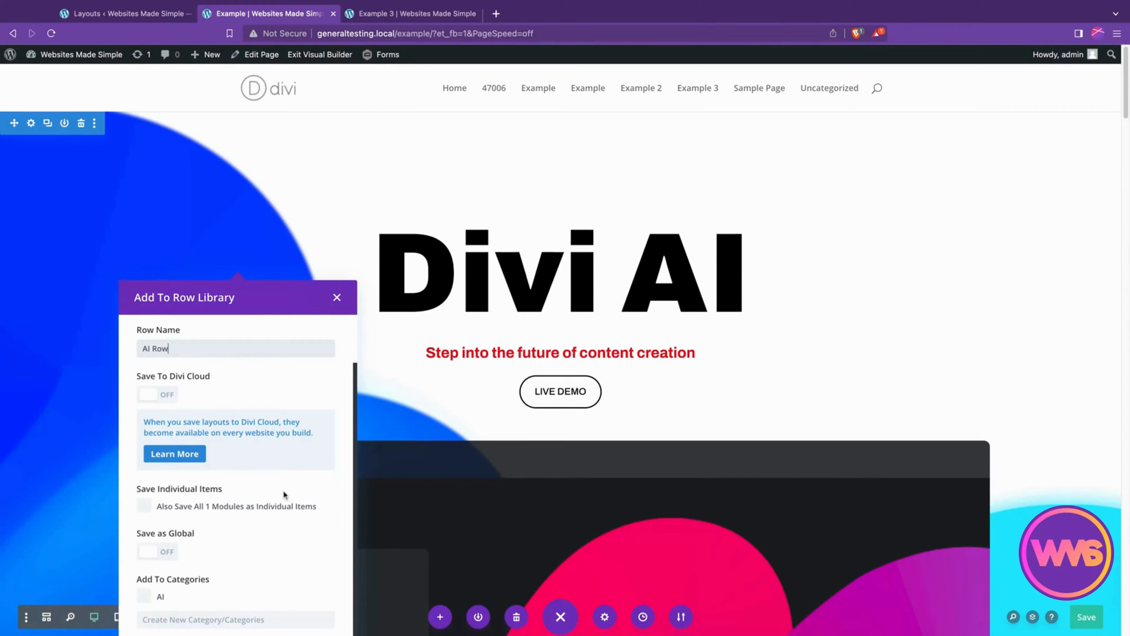
{"action": "mouse_move", "coordinate": [509, 484]}
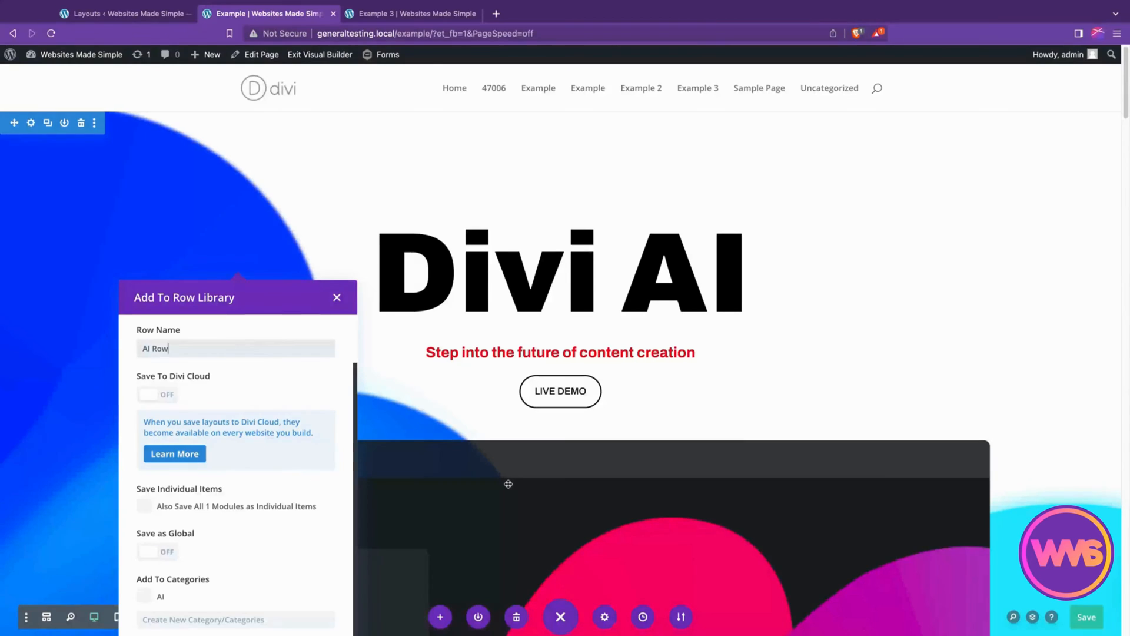
{"action": "scroll", "scroll_direction": "down", "scroll_amount": 3}
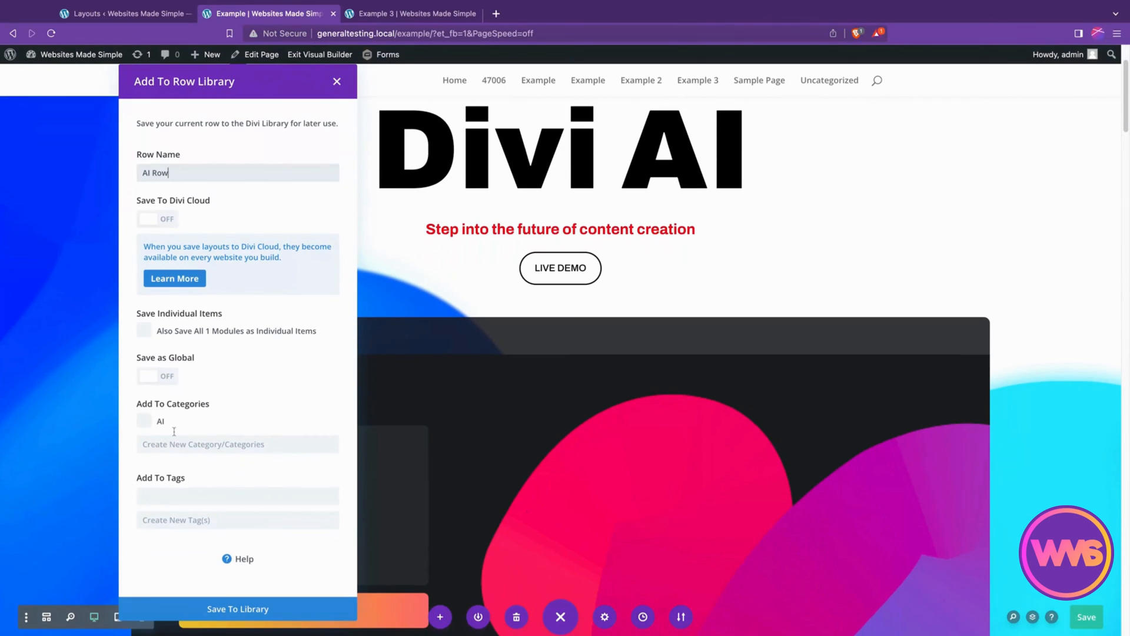
{"action": "left_click", "coordinate": [145, 421]}
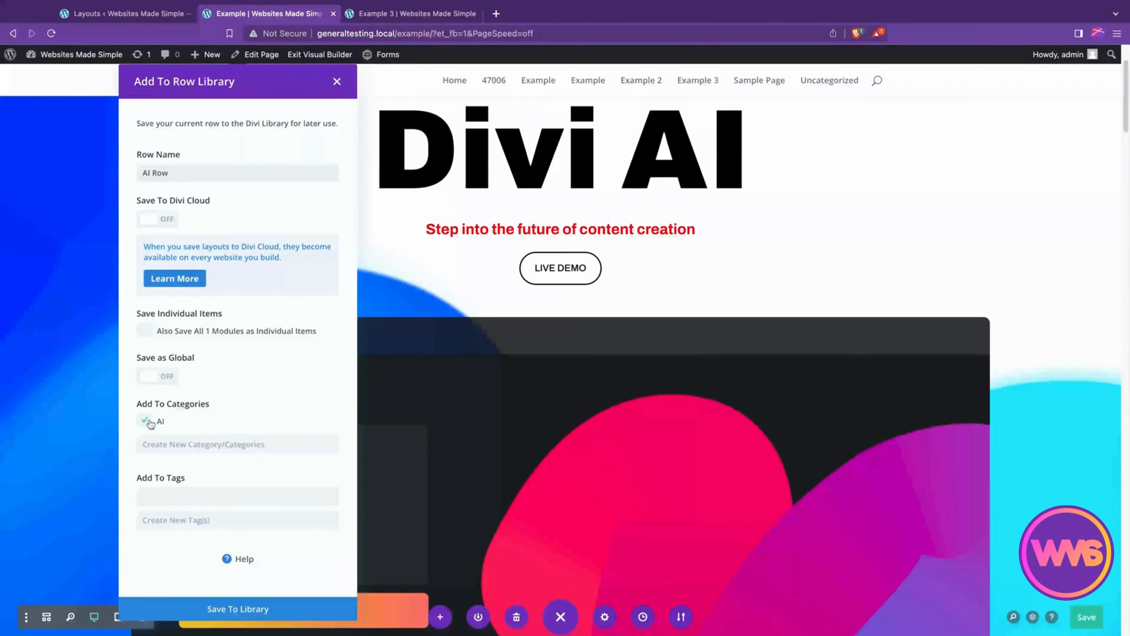
{"action": "left_click", "coordinate": [145, 421]}
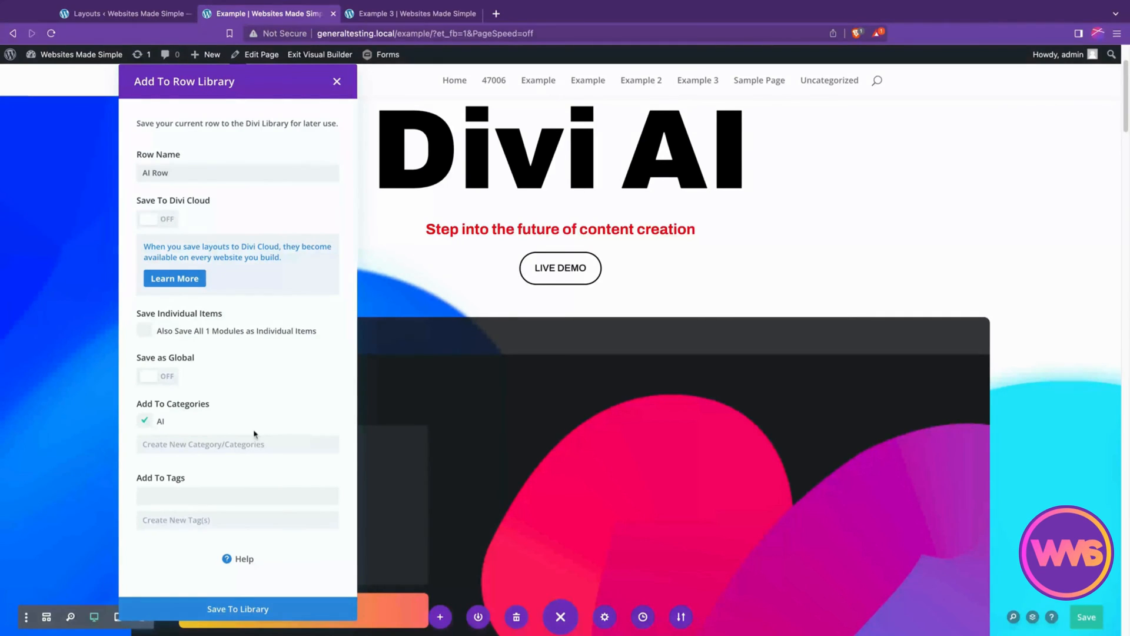
{"action": "mouse_move", "coordinate": [250, 426]}
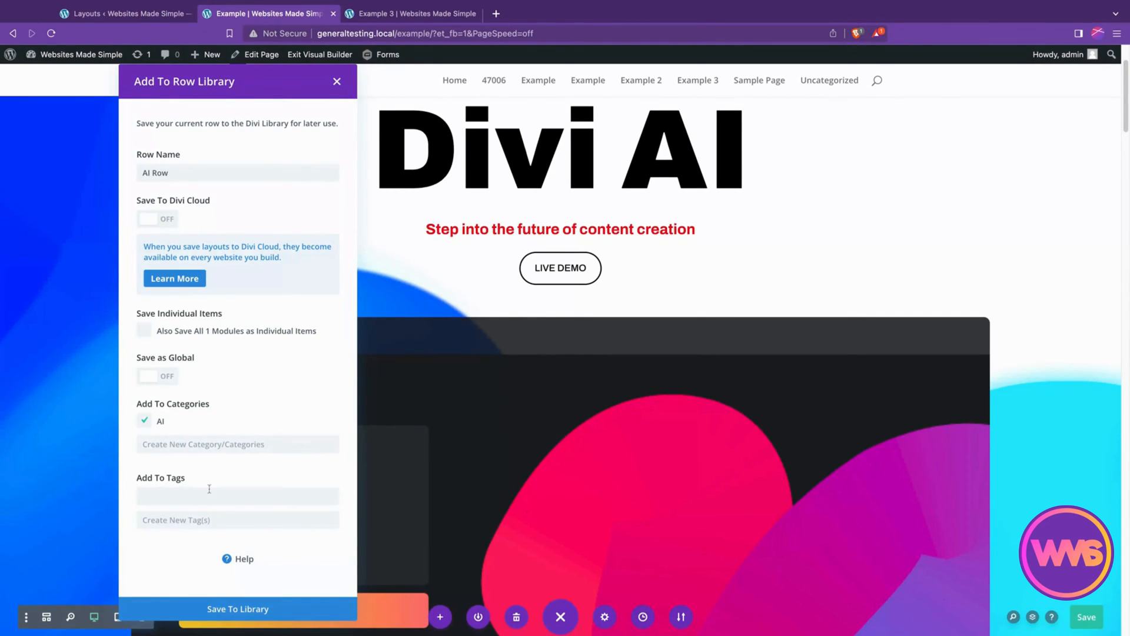
{"action": "left_click", "coordinate": [337, 81]}
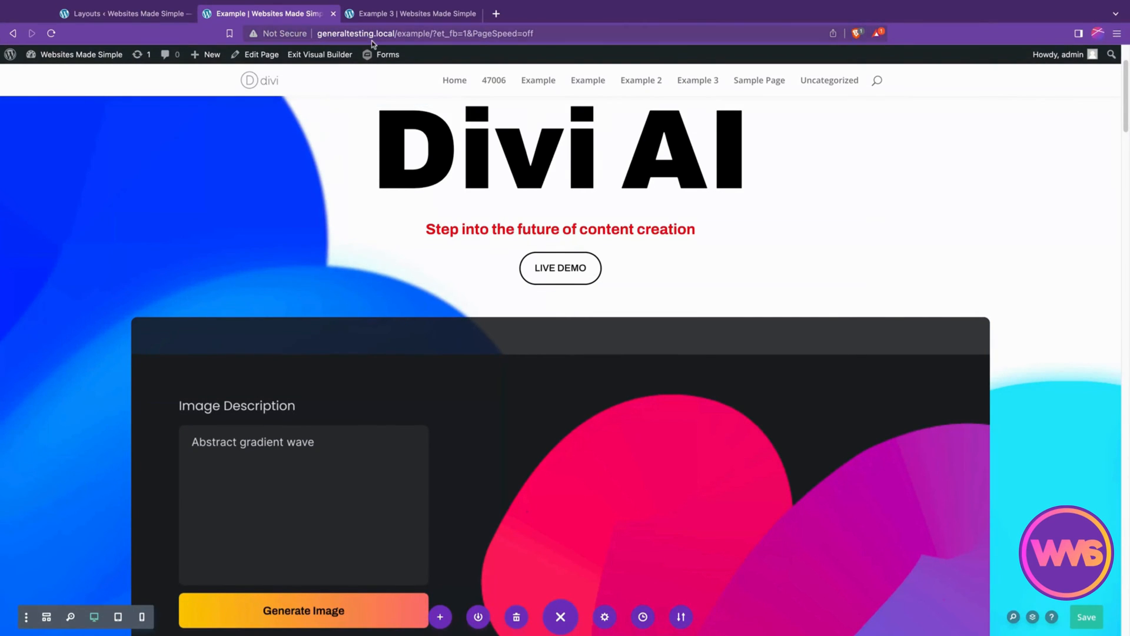
Switch to the Divi Library layouts list.
{"action": "left_click", "coordinate": [118, 13]}
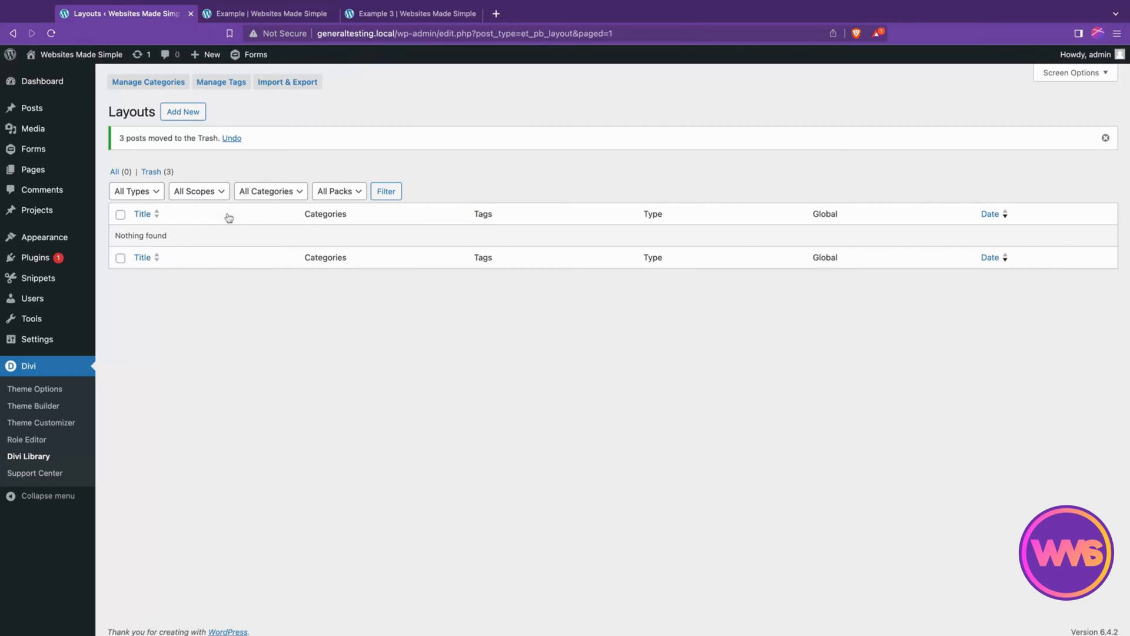
{"action": "mouse_move", "coordinate": [122, 398]}
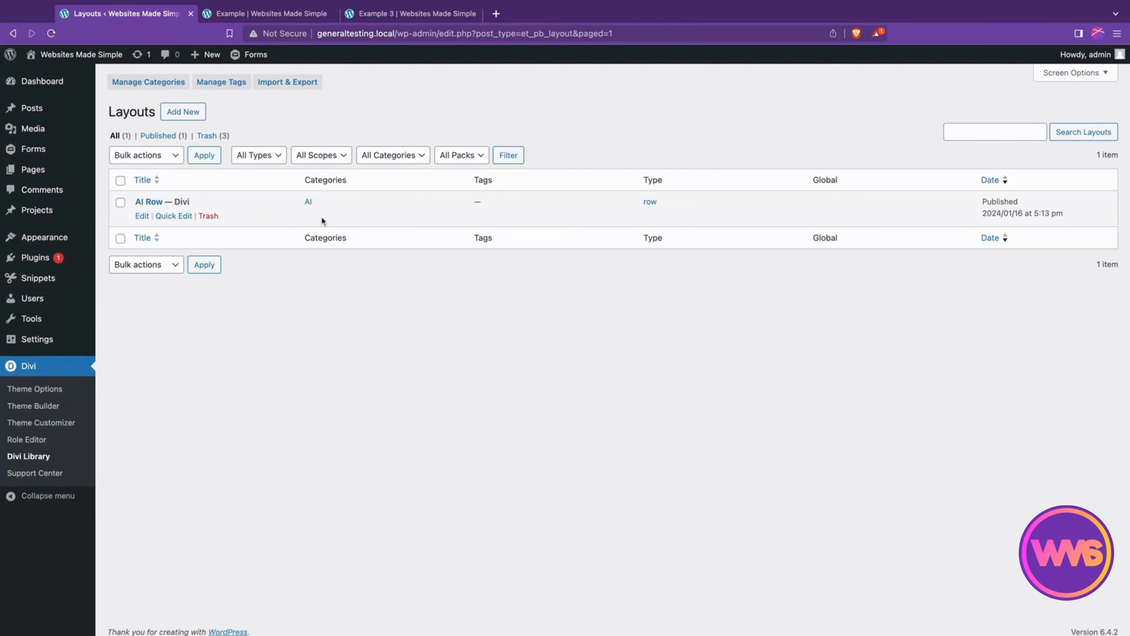
{"action": "mouse_move", "coordinate": [999, 213]}
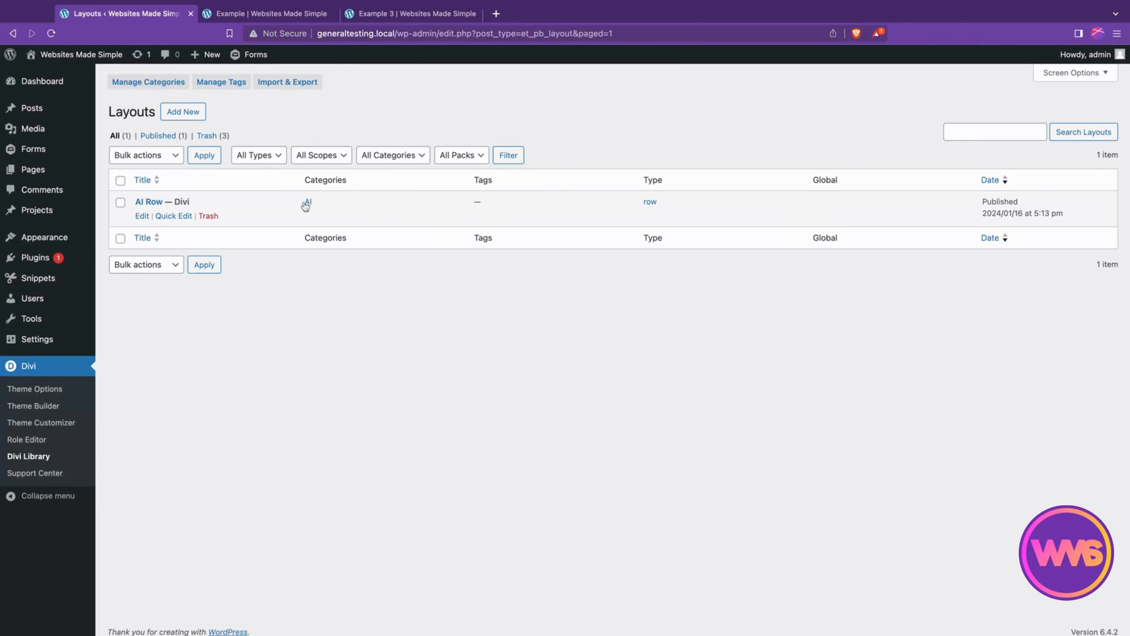
Edit AI Row and browse existing media library images for its Image module.
{"action": "left_click", "coordinate": [142, 215]}
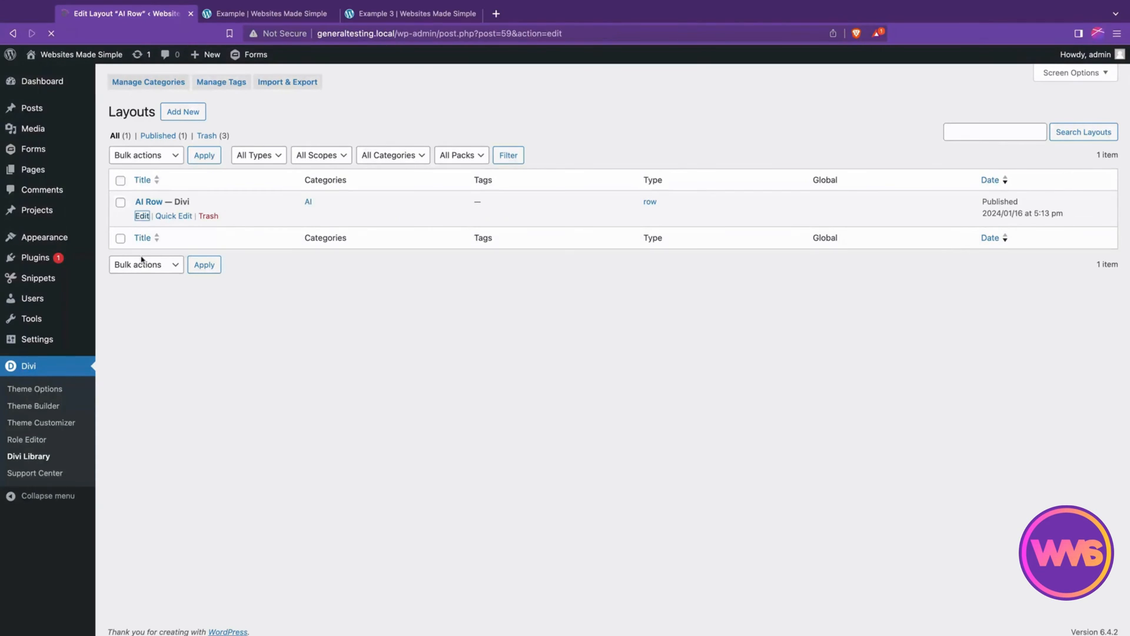
{"action": "left_click", "coordinate": [142, 216]}
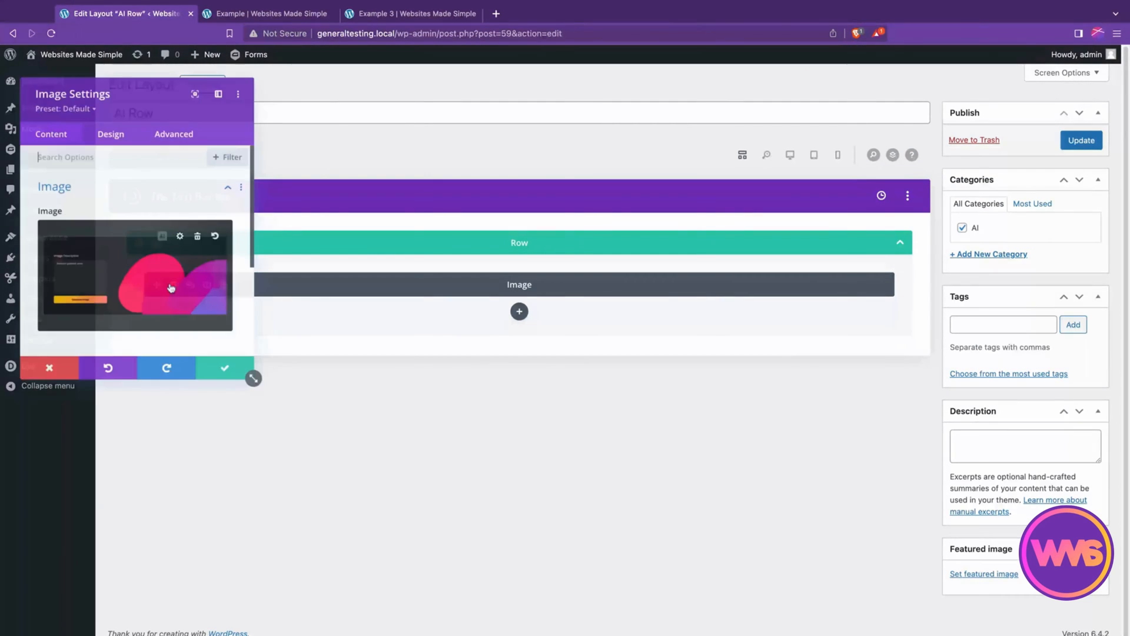
{"action": "left_click", "coordinate": [171, 288]}
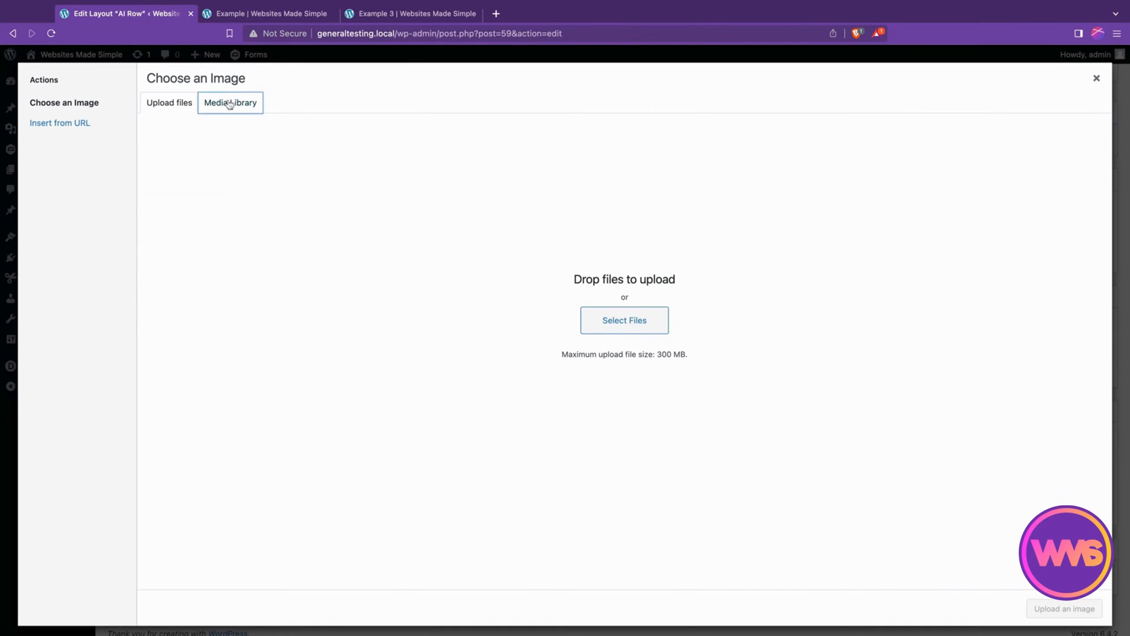
{"action": "left_click", "coordinate": [230, 102]}
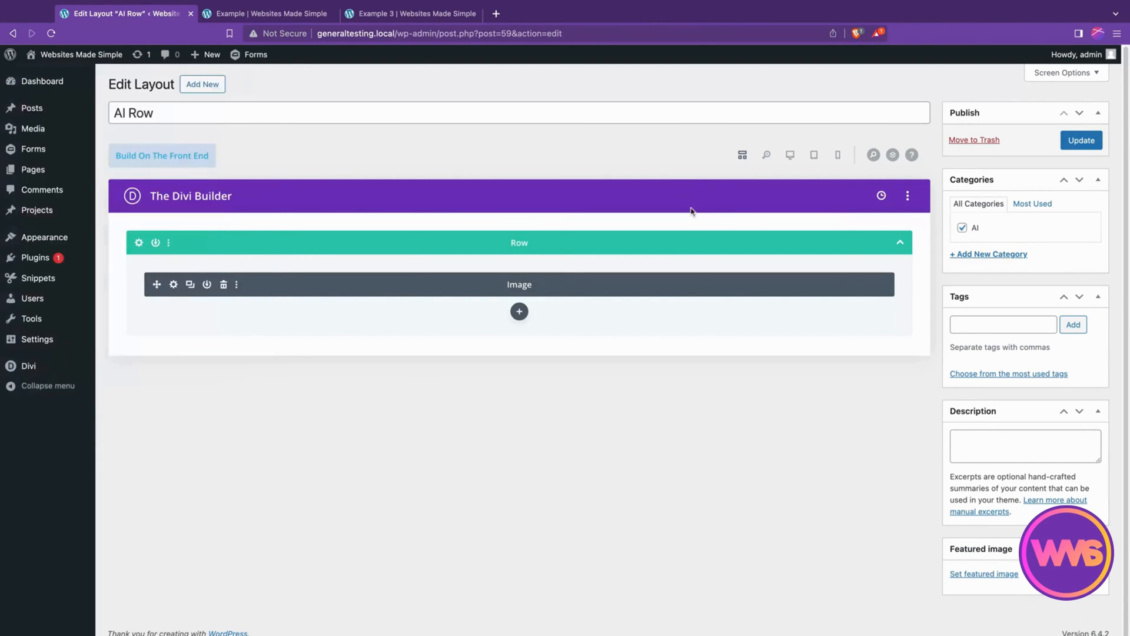
Update the AI Row layout and return to the Example page.
{"action": "left_click", "coordinate": [1080, 140]}
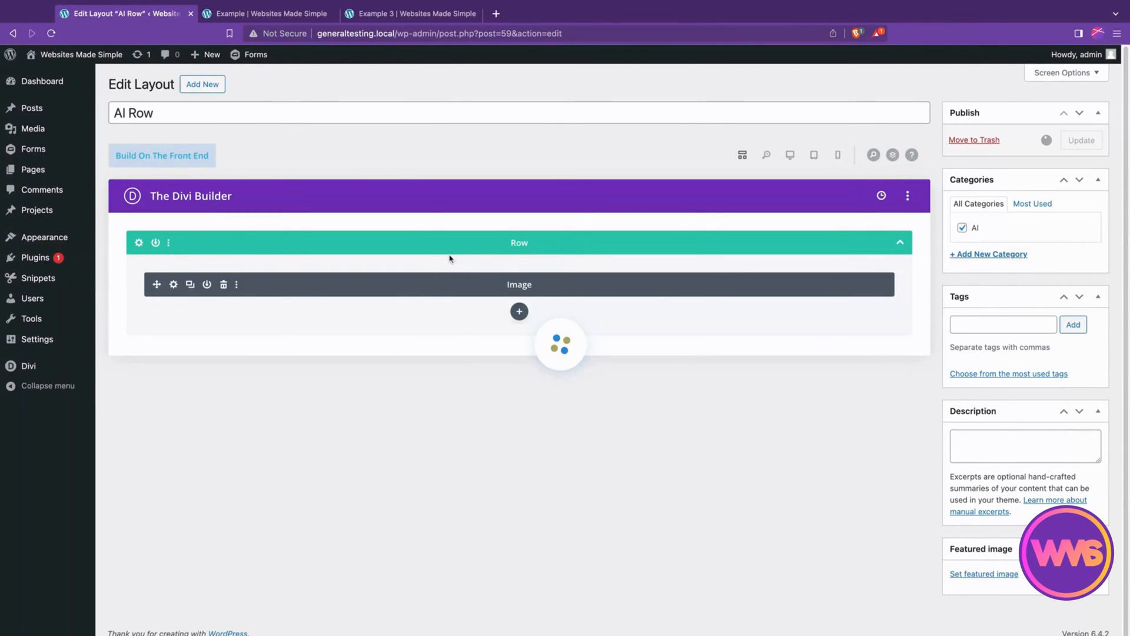
{"action": "left_click", "coordinate": [1081, 141]}
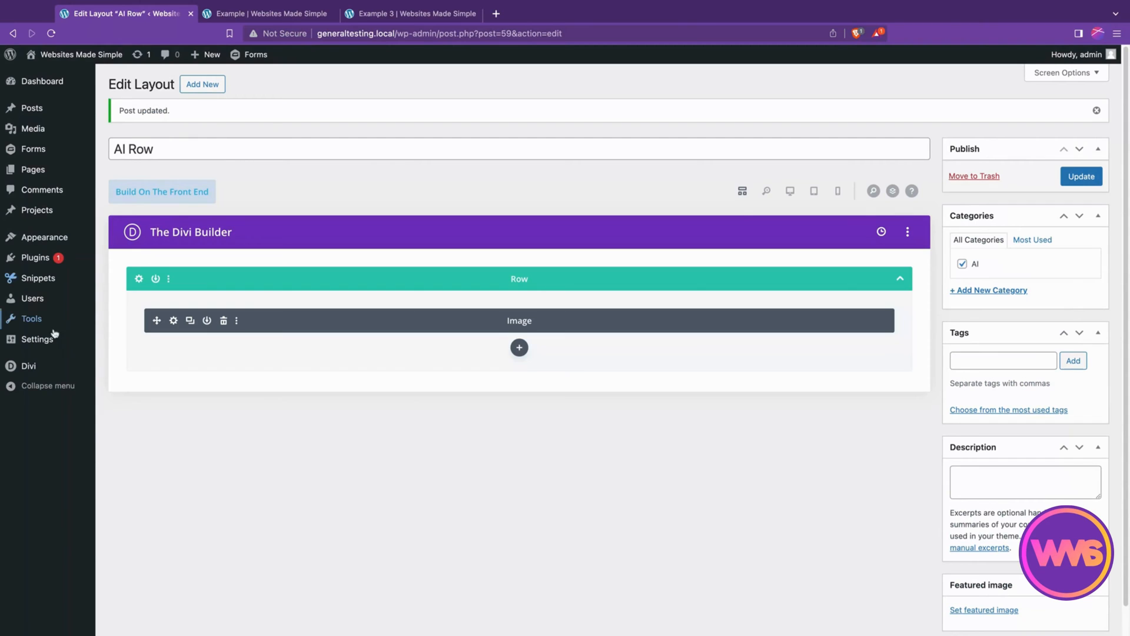
{"action": "left_click", "coordinate": [128, 436]}
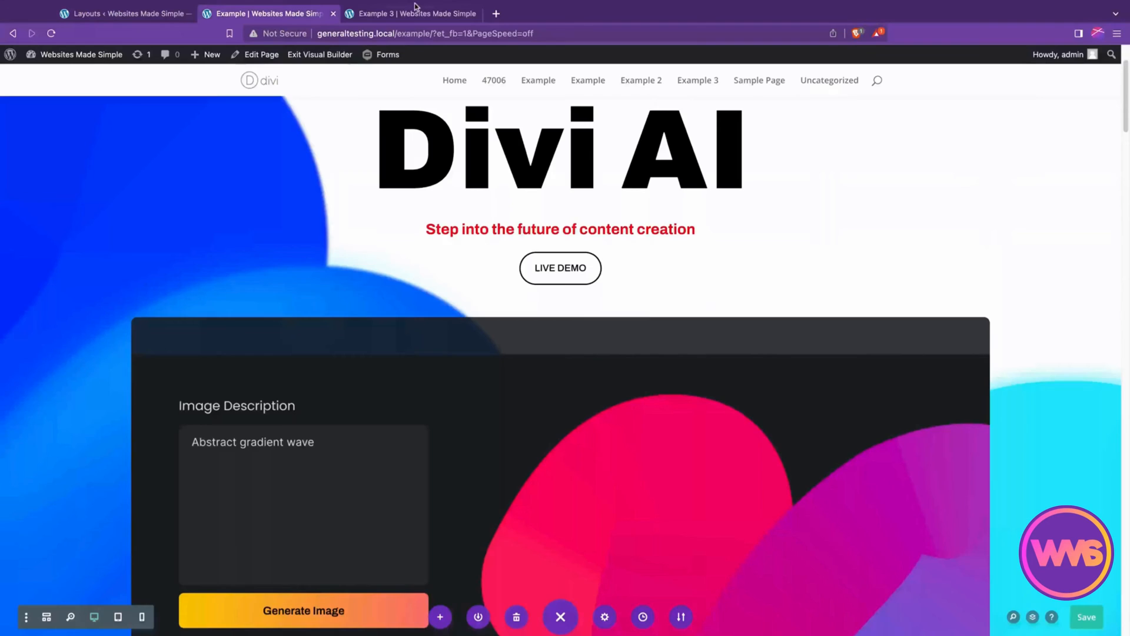
On Example 3, add a row below the headline and show the Add From Library rows.
{"action": "left_click", "coordinate": [422, 13]}
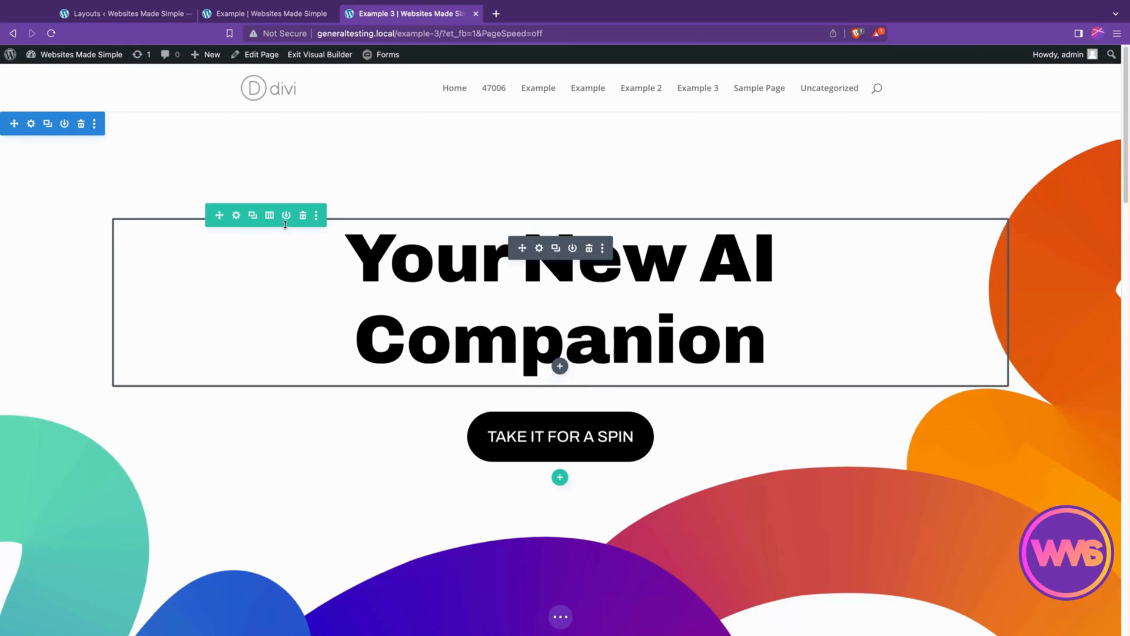
{"action": "left_click", "coordinate": [559, 476]}
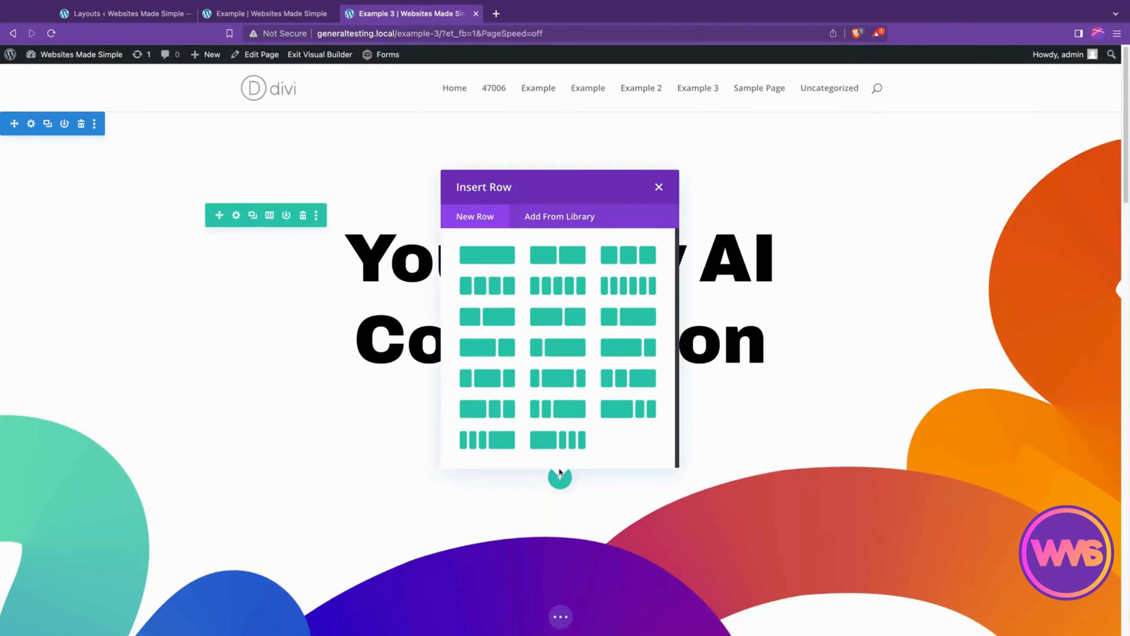
{"action": "mouse_move", "coordinate": [571, 219]}
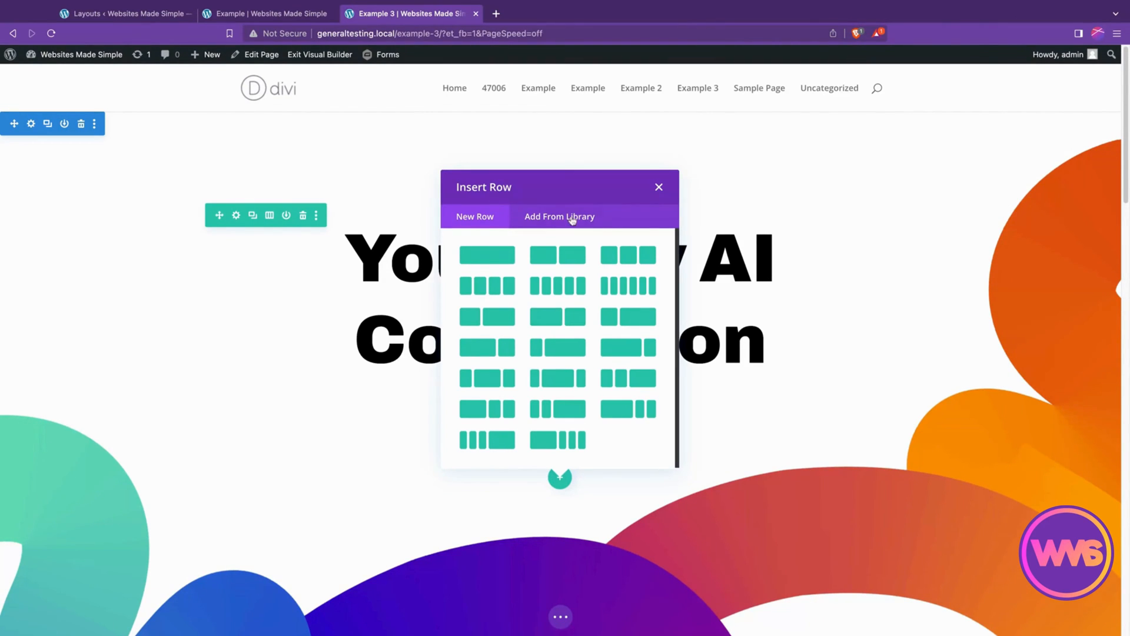
{"action": "left_click", "coordinate": [559, 217]}
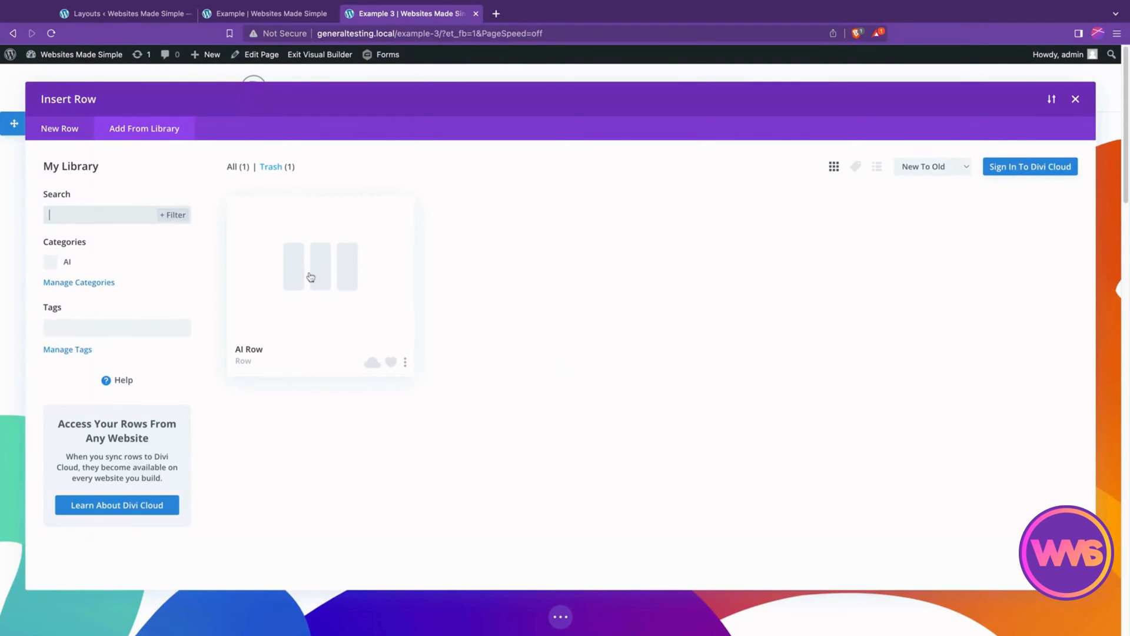
{"action": "left_click", "coordinate": [311, 276]}
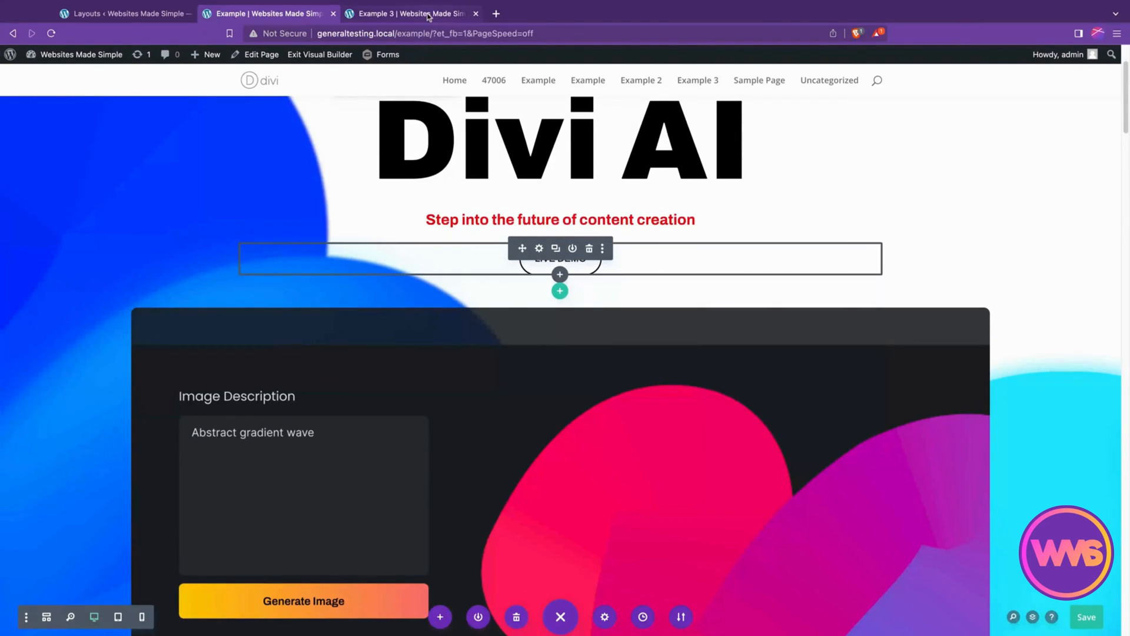
{"action": "left_click", "coordinate": [409, 13]}
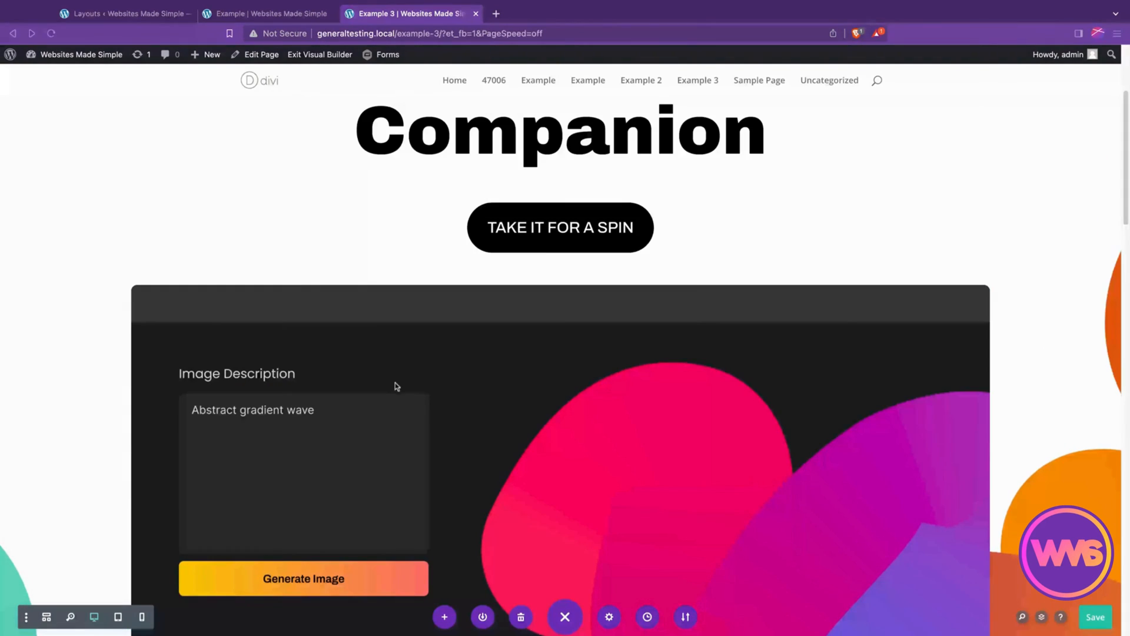
{"action": "mouse_move", "coordinate": [537, 374]}
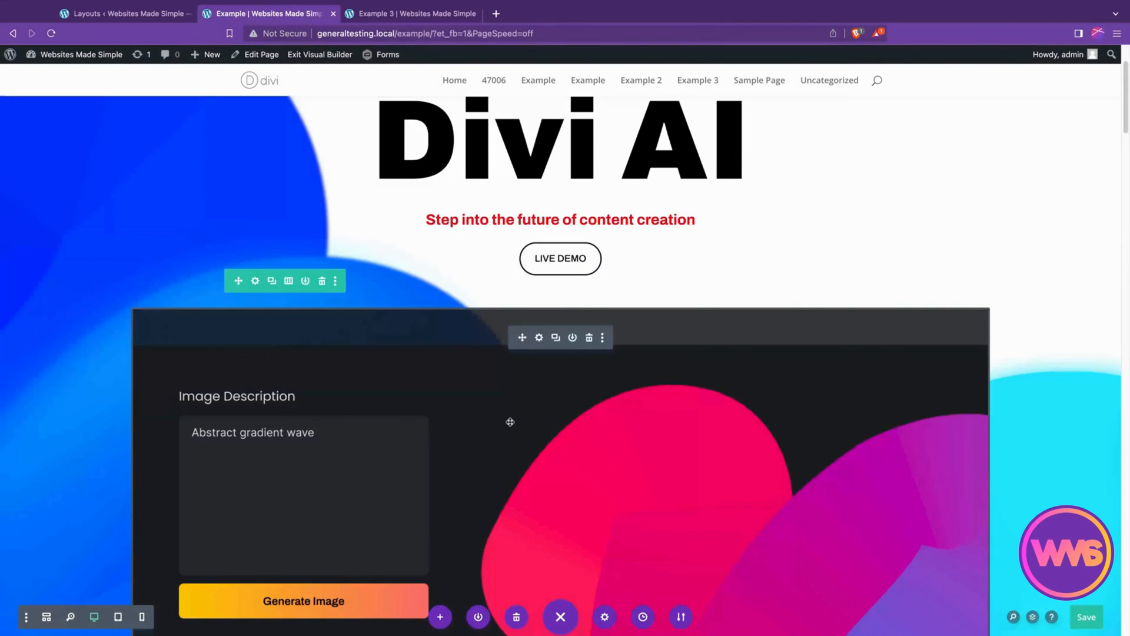
Save the Elevate Your Workflow section as global 'AI Section' in the AI category.
{"action": "scroll", "scroll_direction": "down", "scroll_amount": 3}
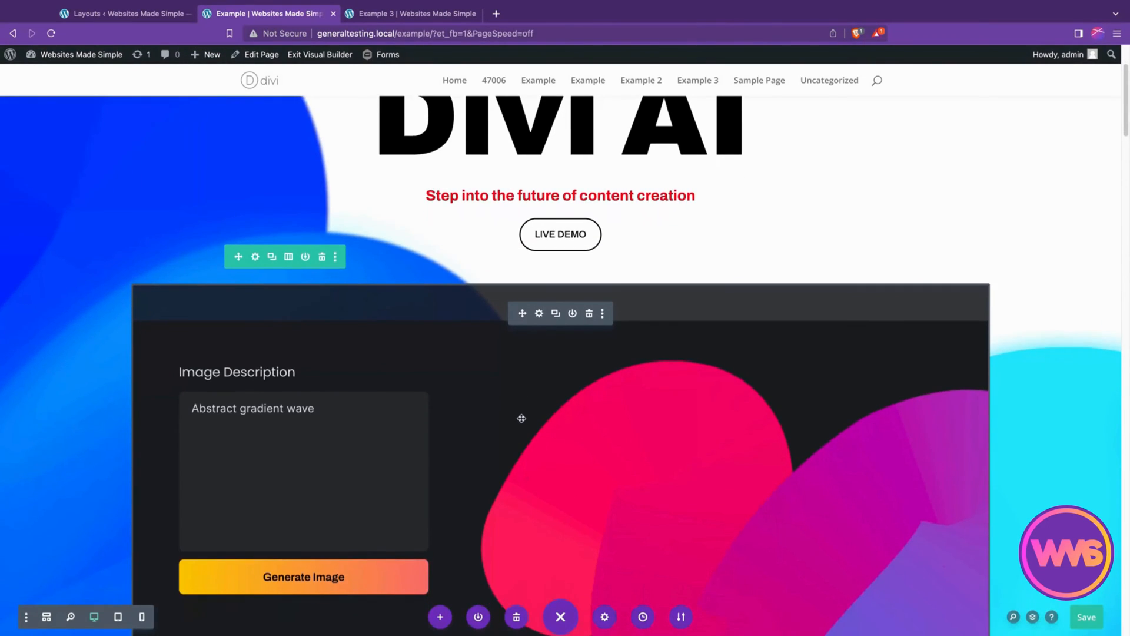
{"action": "scroll", "scroll_direction": "down", "scroll_amount": 3}
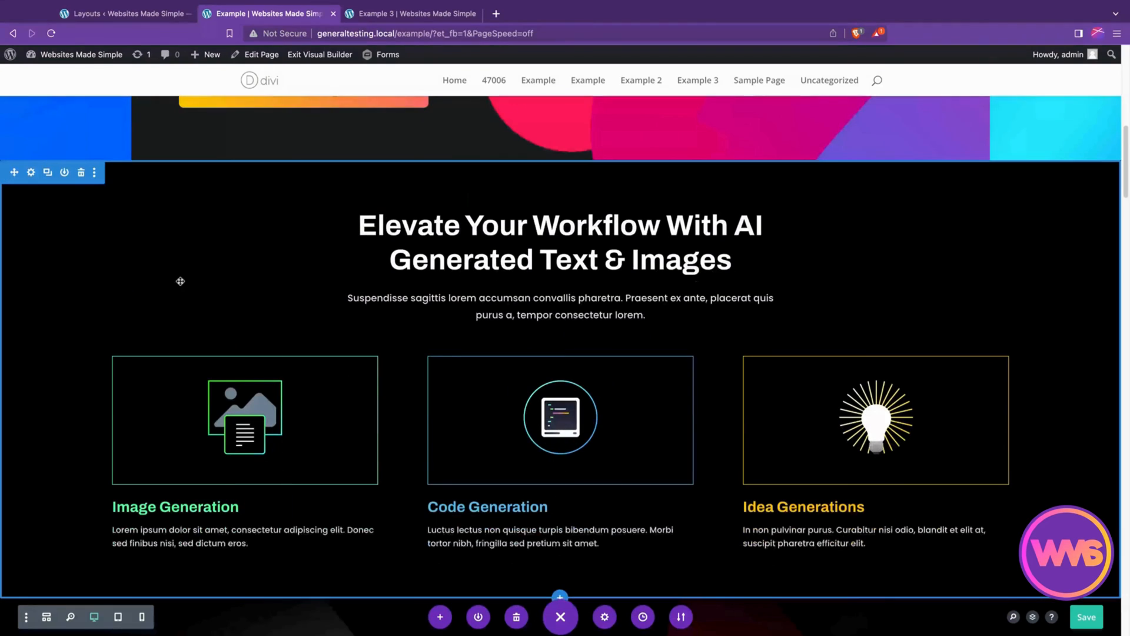
{"action": "left_click", "coordinate": [95, 172]}
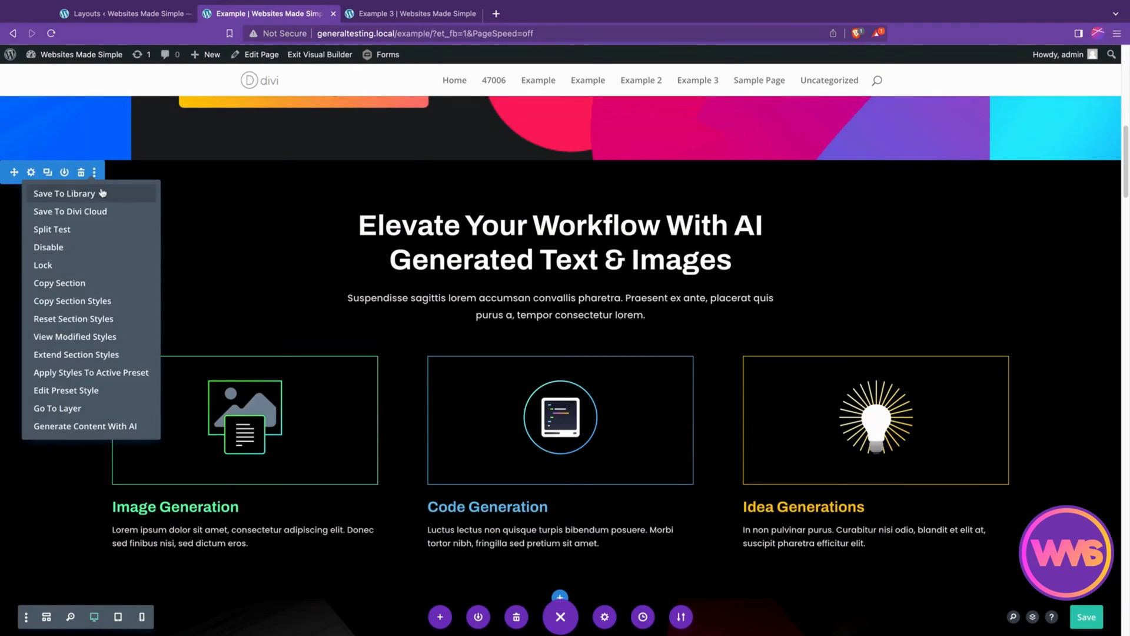
{"action": "left_click", "coordinate": [65, 193]}
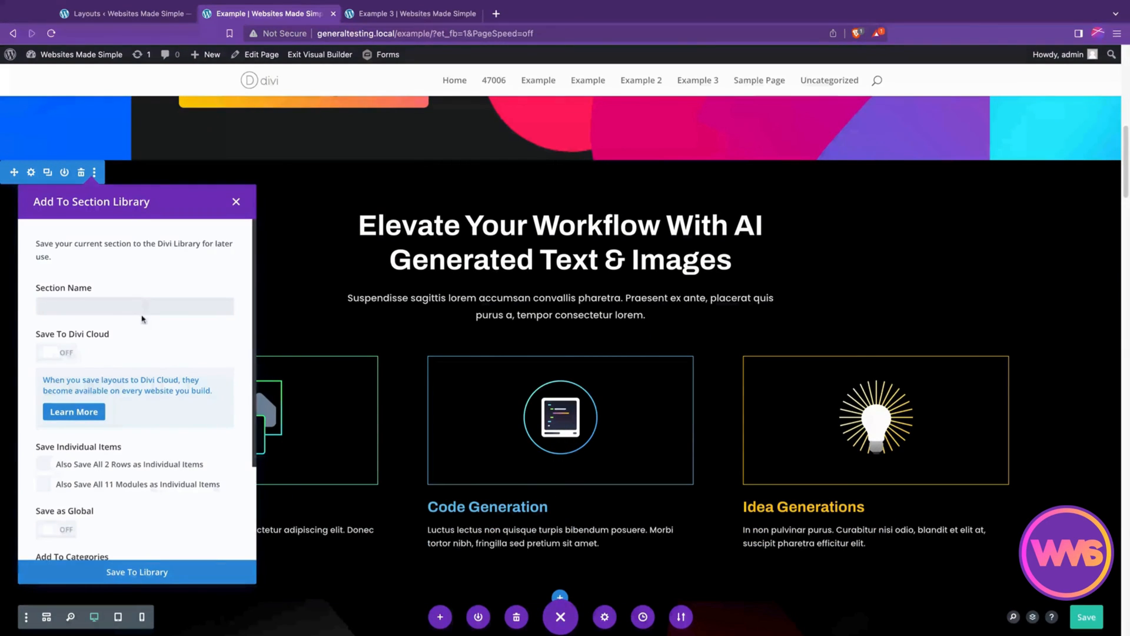
{"action": "type", "text": "AI Sec"}
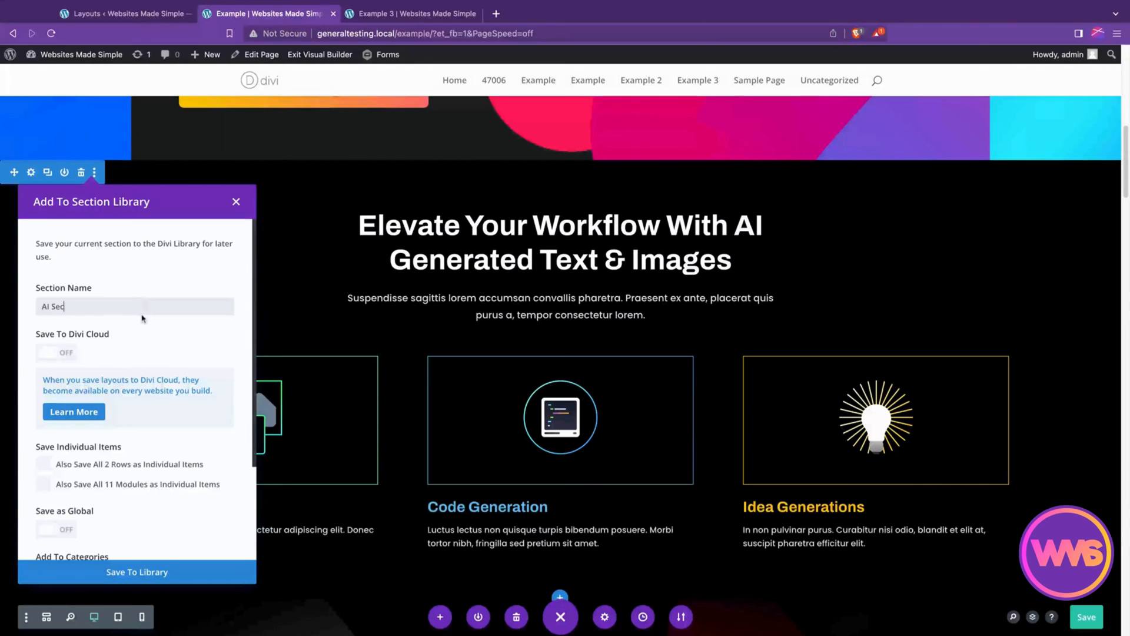
{"action": "scroll", "scroll_direction": "down", "scroll_amount": 3}
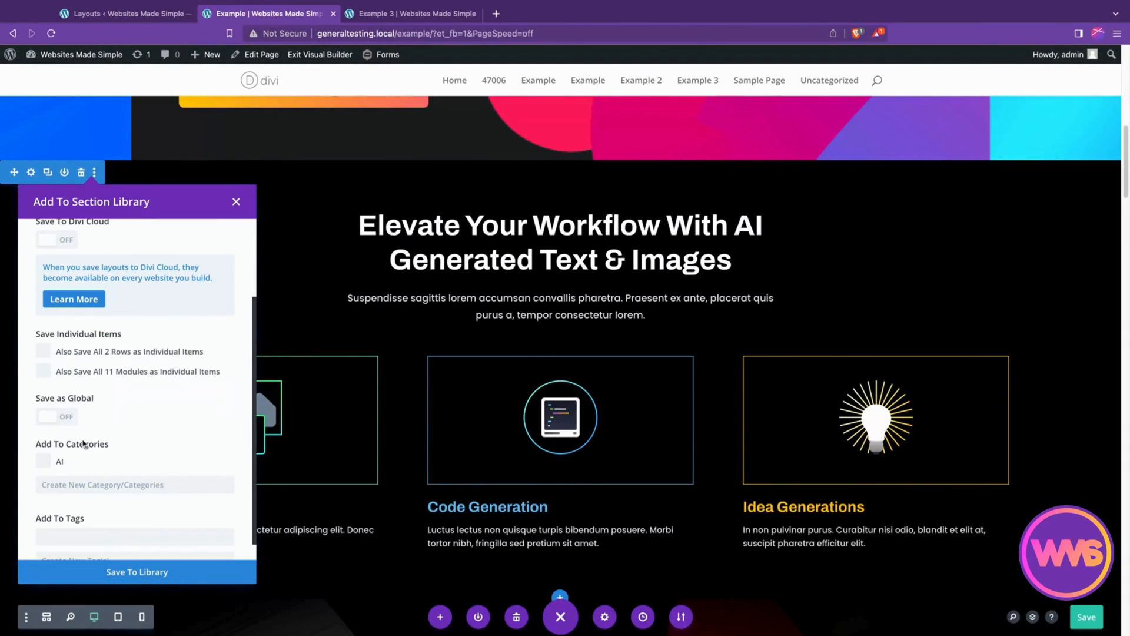
{"action": "left_click", "coordinate": [56, 416]}
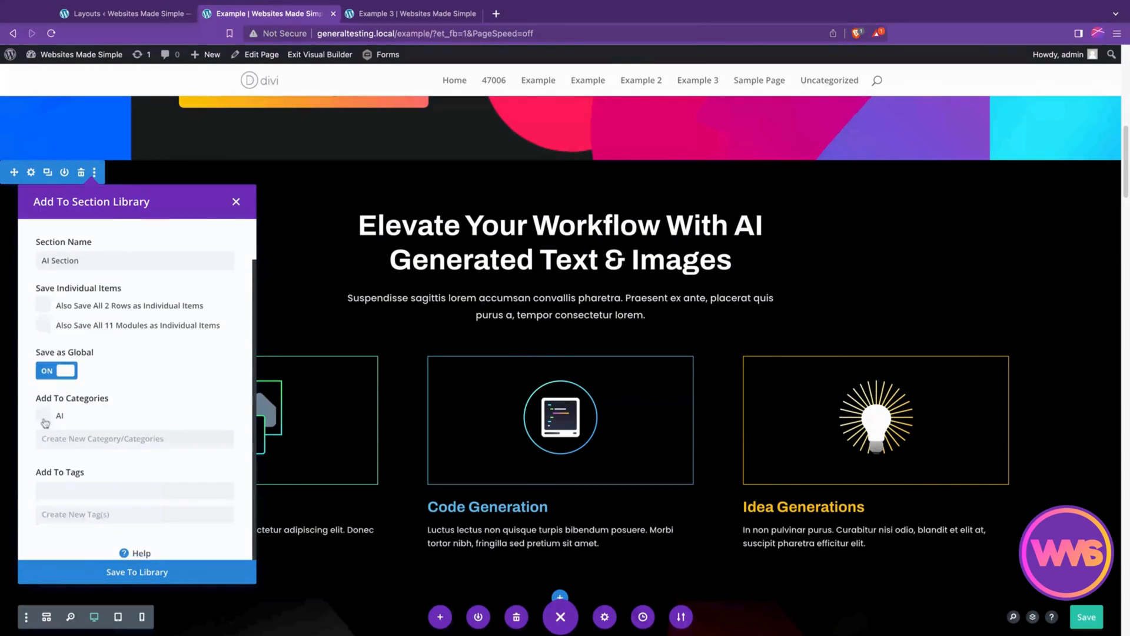
{"action": "left_click", "coordinate": [43, 415]}
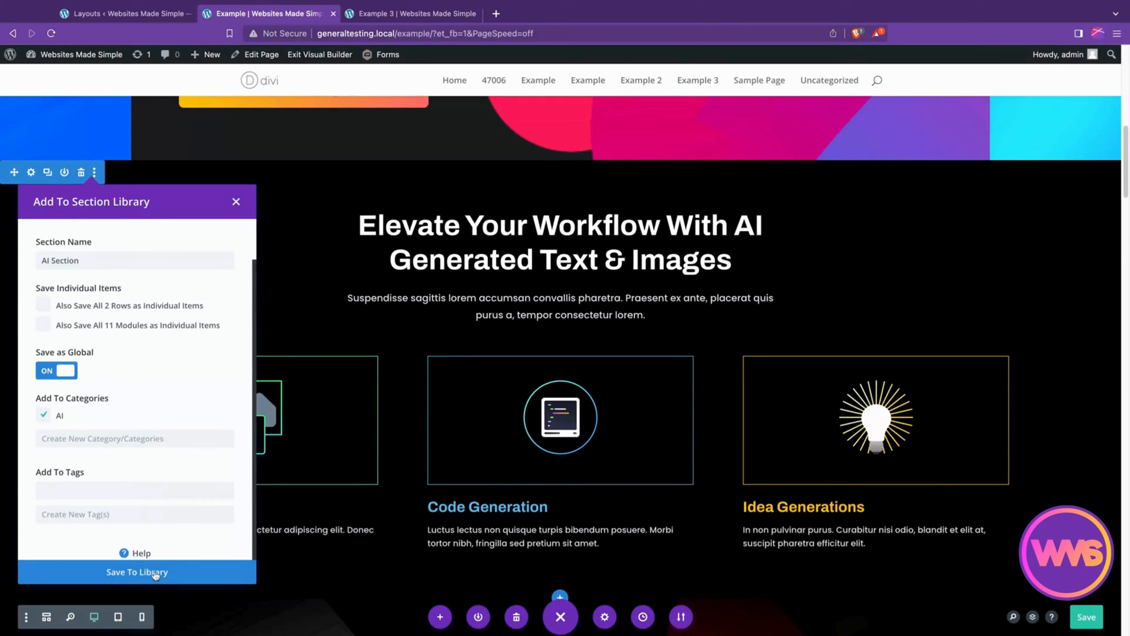
{"action": "left_click", "coordinate": [236, 202]}
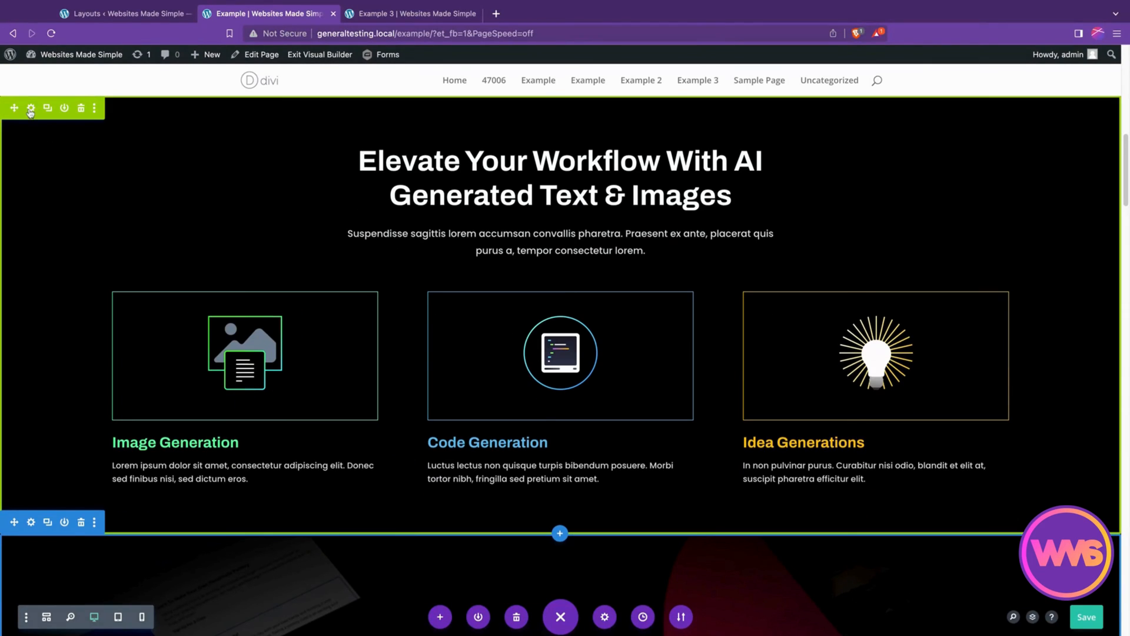
{"action": "mouse_move", "coordinate": [822, 385]}
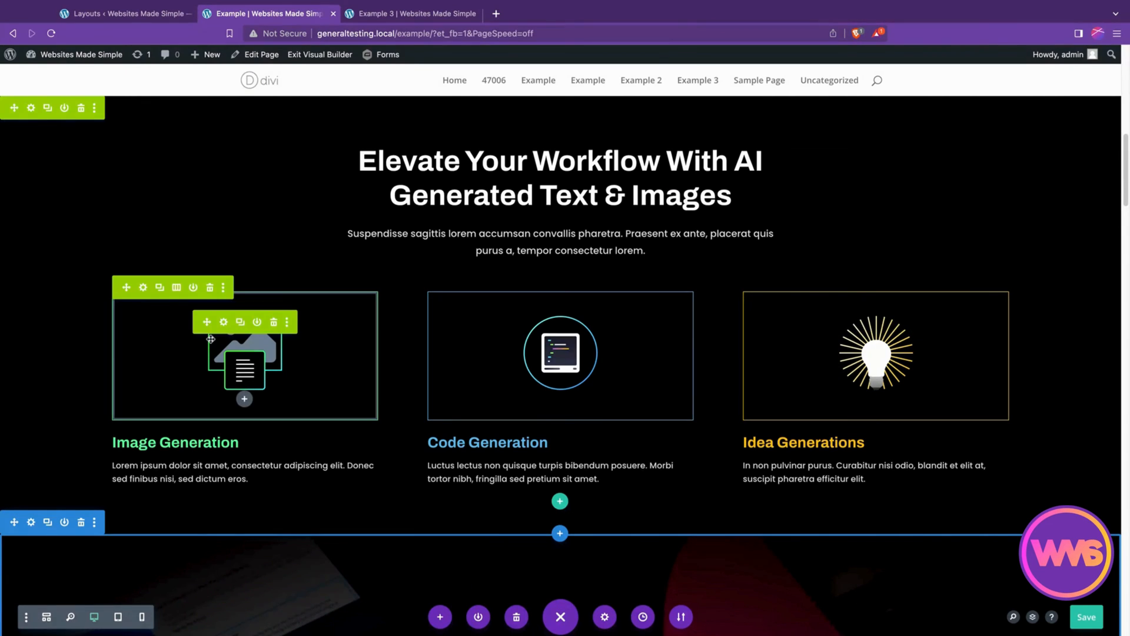
{"action": "mouse_move", "coordinate": [320, 313]}
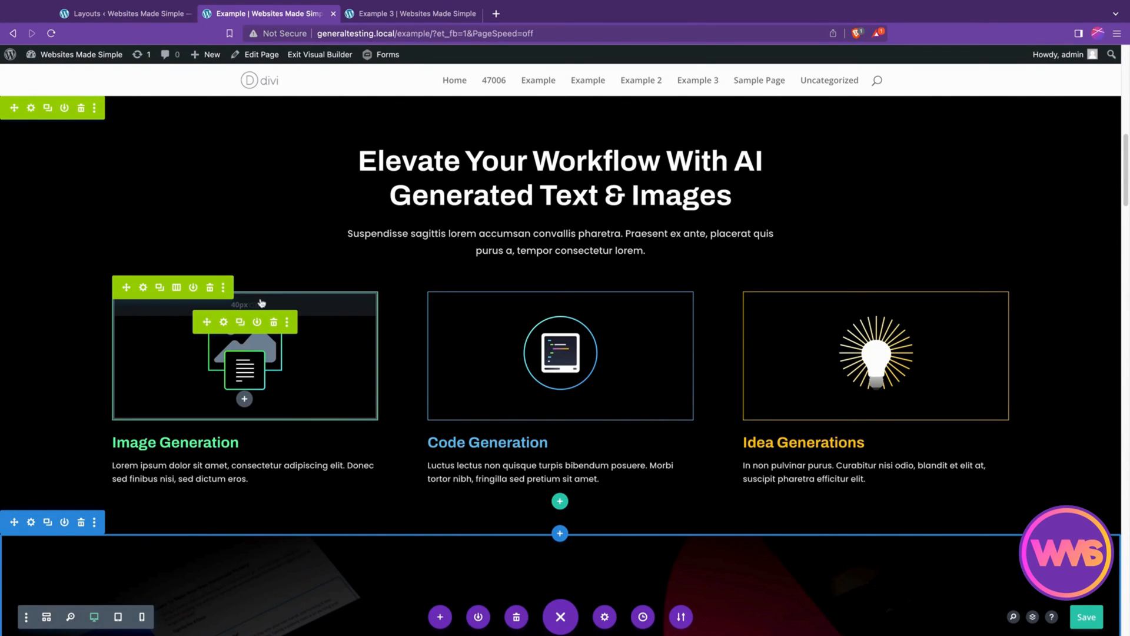
Reload Example 3 and insert AI Section from the library above the pricing table.
{"action": "left_click", "coordinate": [413, 13]}
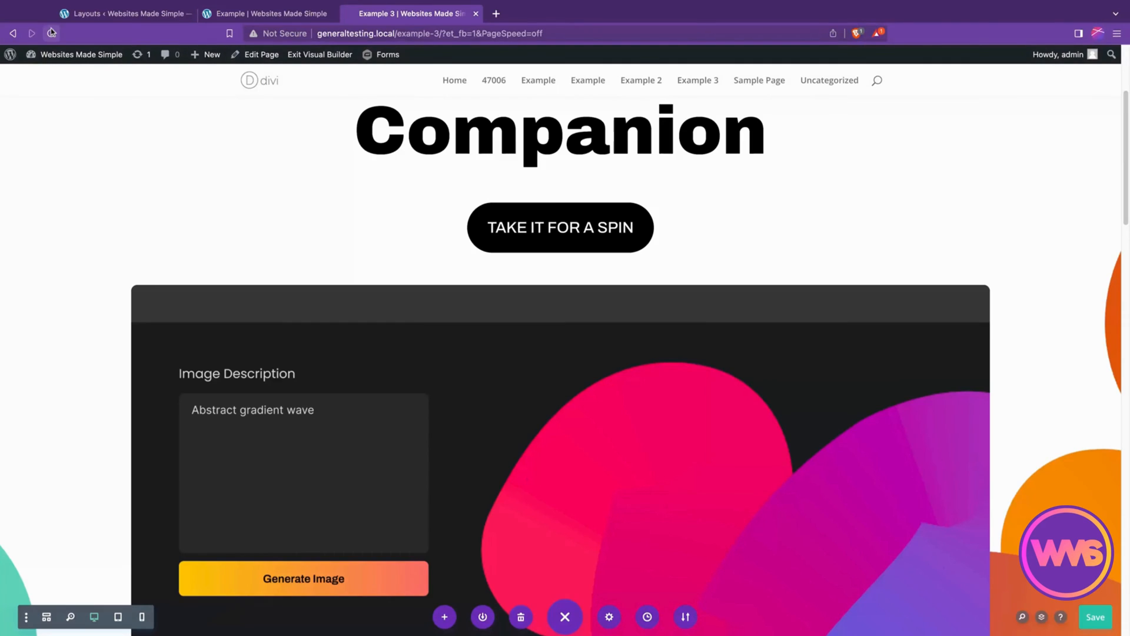
{"action": "left_click", "coordinate": [52, 32]}
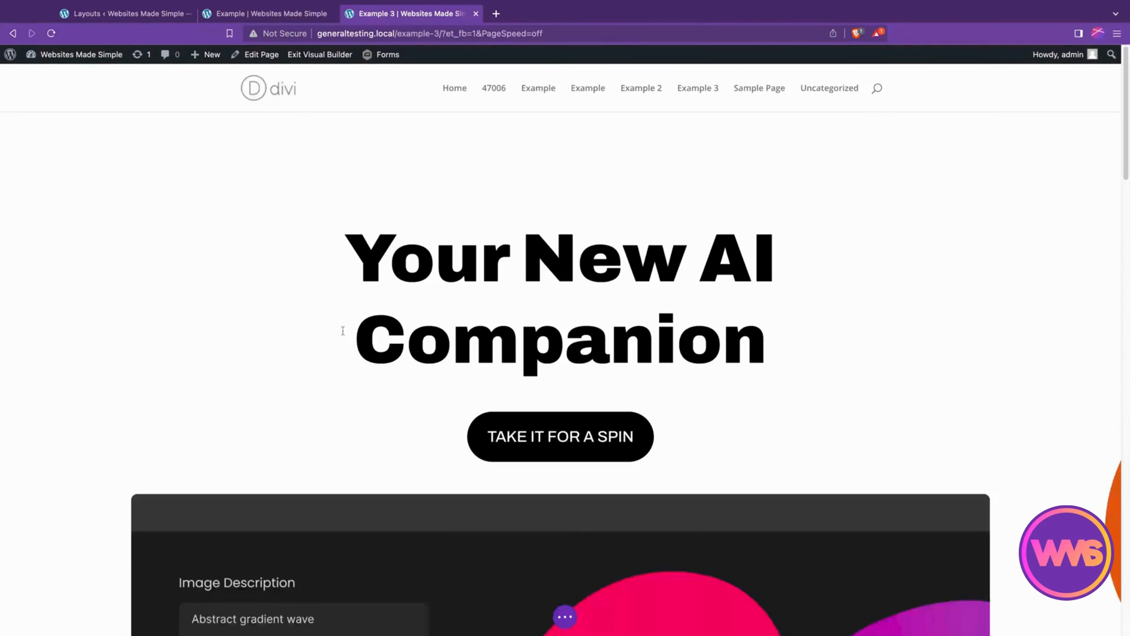
{"action": "scroll", "scroll_direction": "down", "scroll_amount": 3}
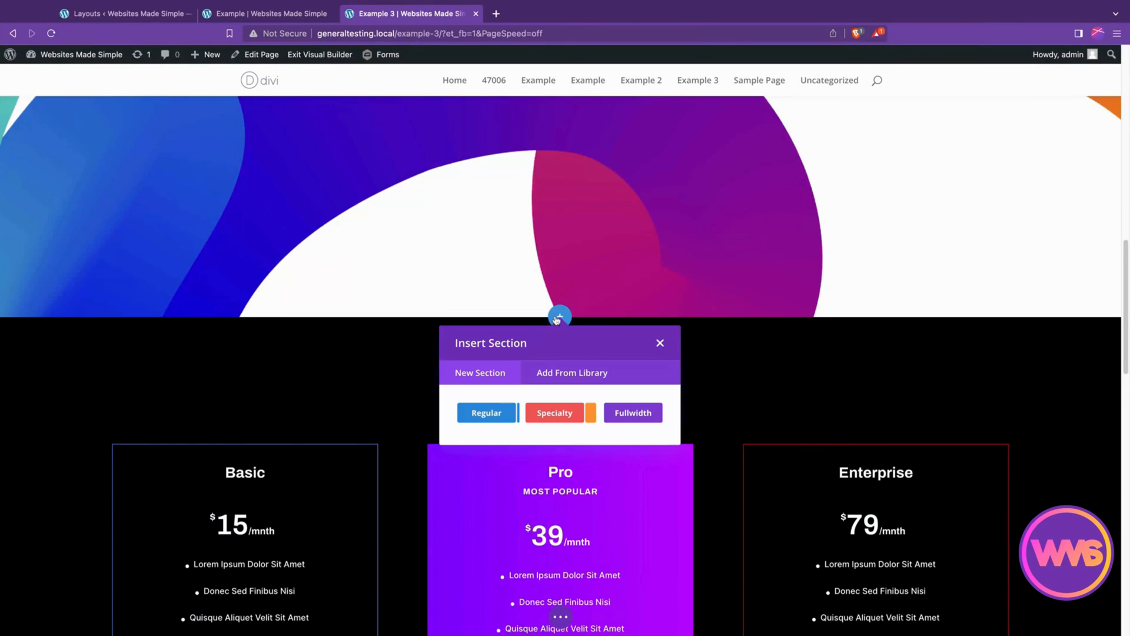
{"action": "left_click", "coordinate": [572, 373]}
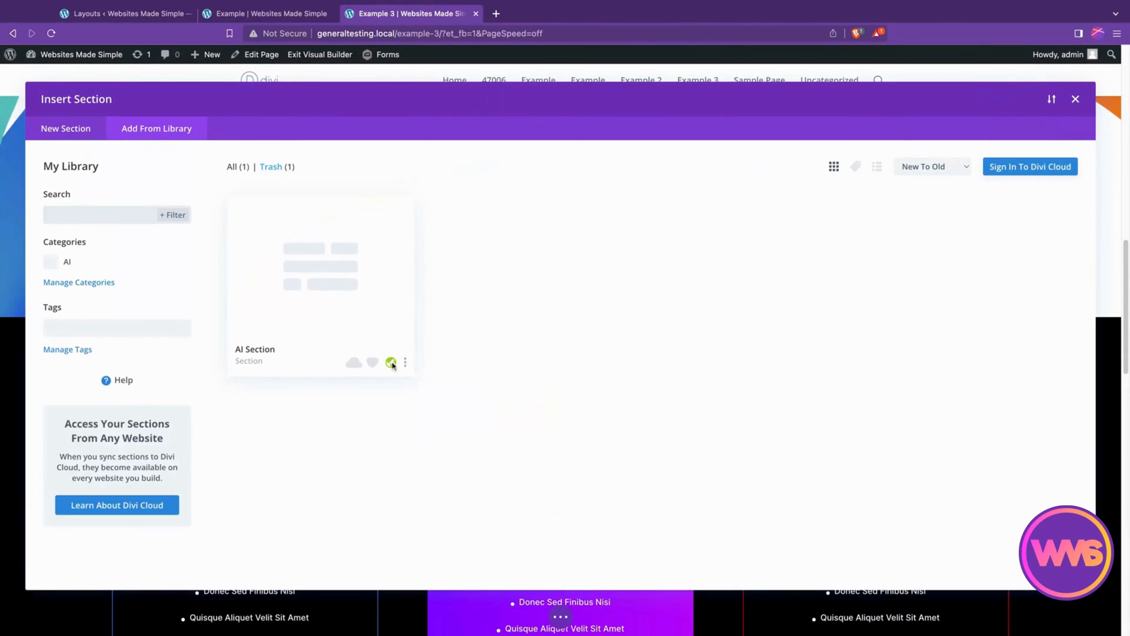
{"action": "left_click", "coordinate": [391, 363]}
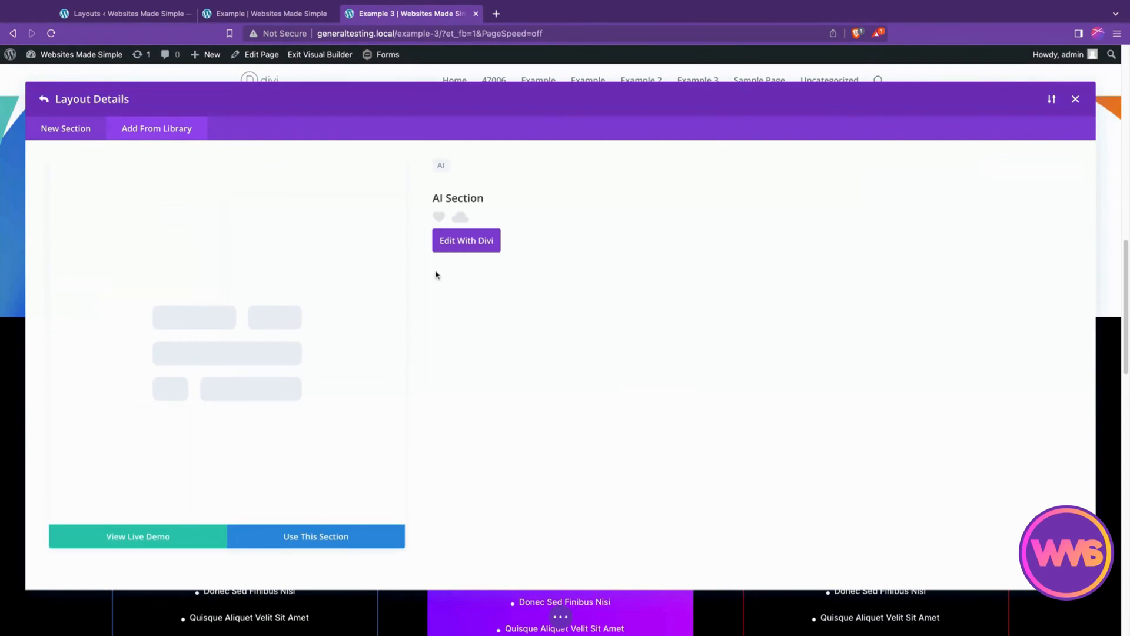
{"action": "left_click", "coordinate": [1075, 99]}
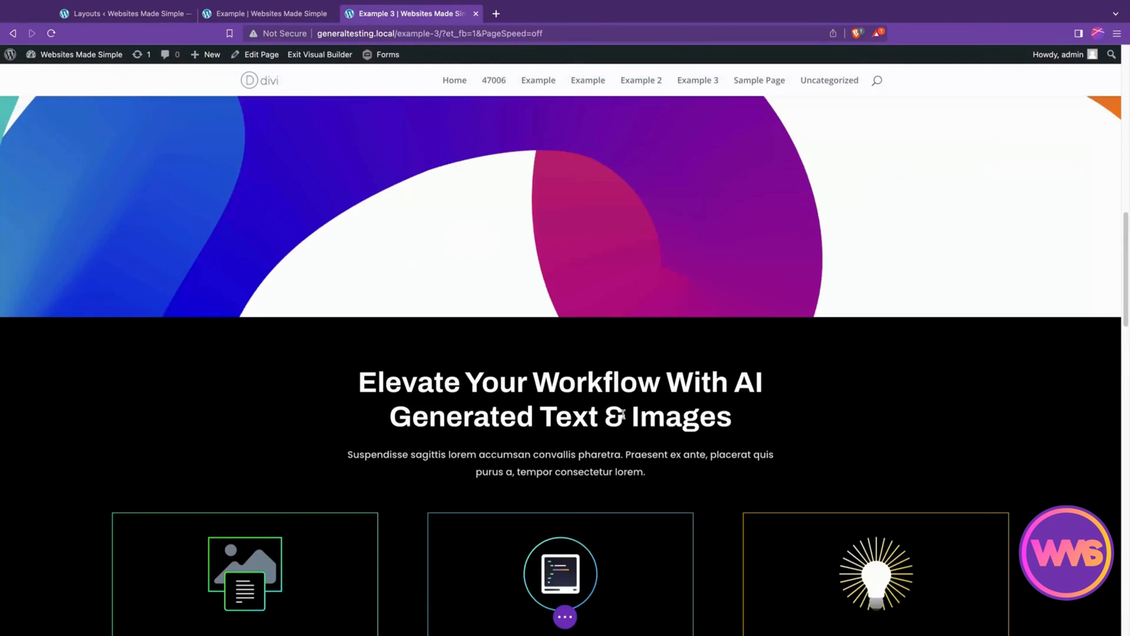
Duplicate the Code Generation column in the AI Section's card row.
{"action": "scroll", "scroll_direction": "down", "scroll_amount": 3}
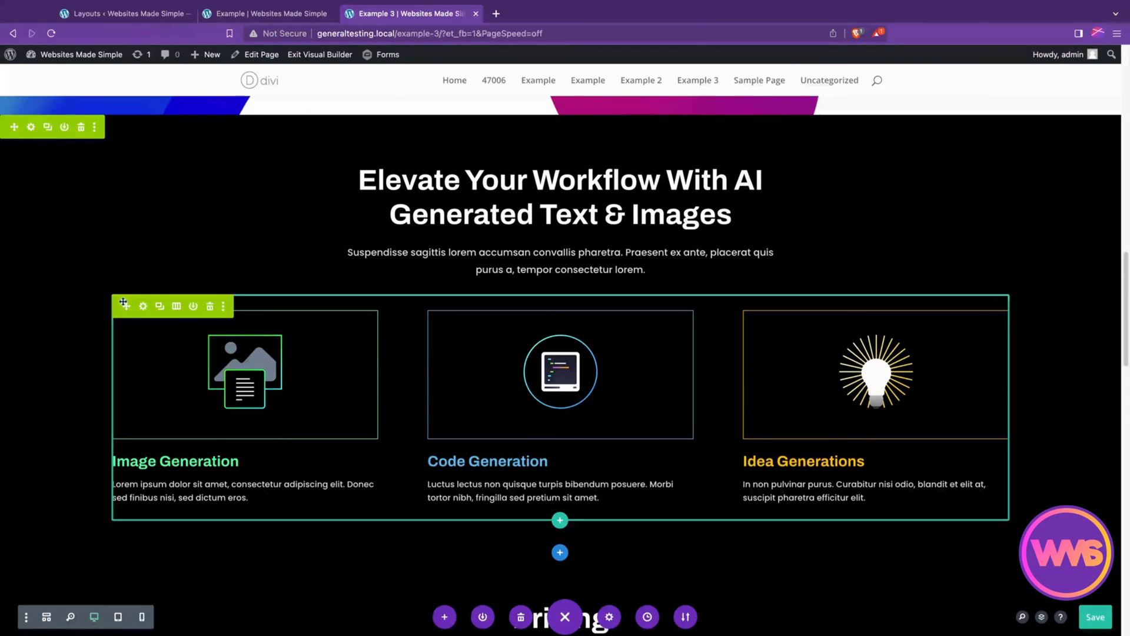
{"action": "left_click", "coordinate": [143, 306]}
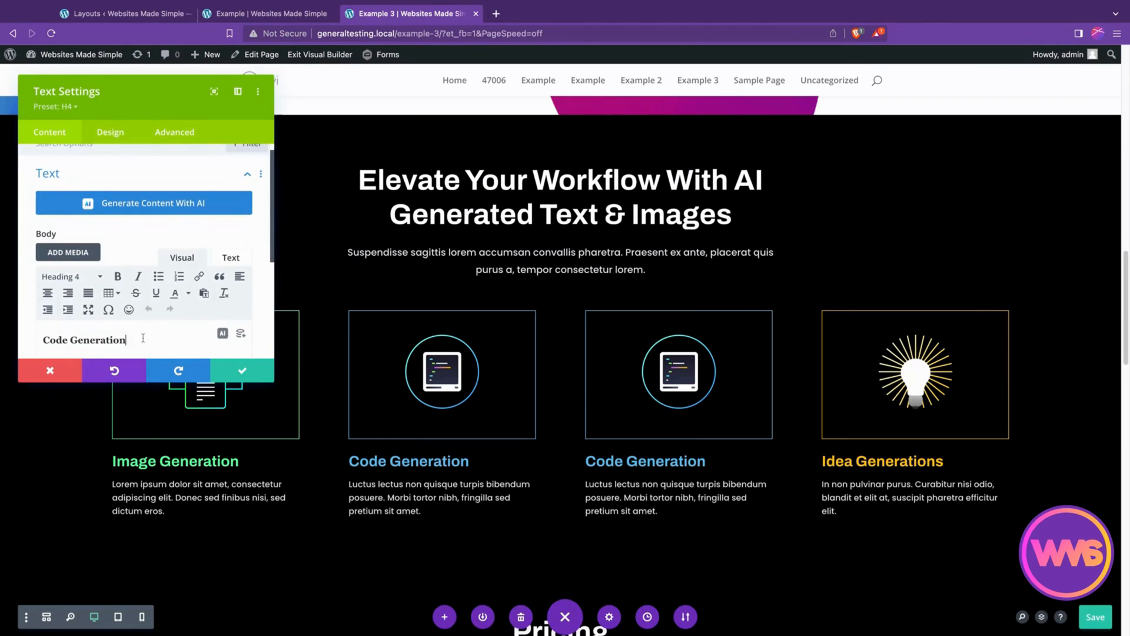
{"action": "left_click", "coordinate": [242, 370]}
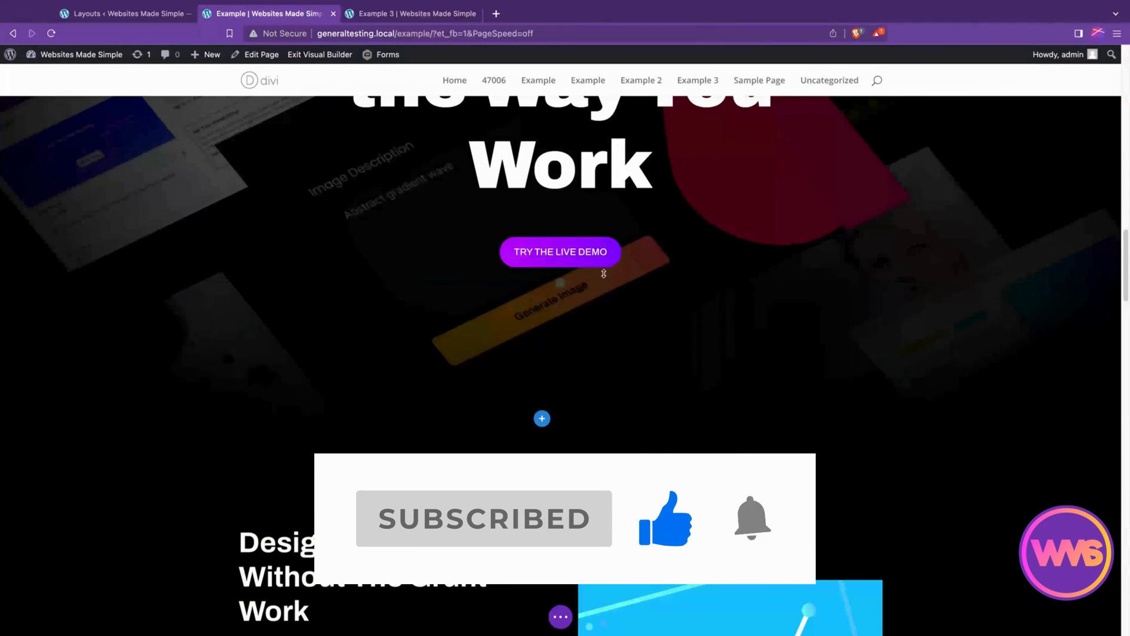
Open the Save To Library form for the Try The Live Demo button, then close it.
{"action": "left_click", "coordinate": [602, 243]}
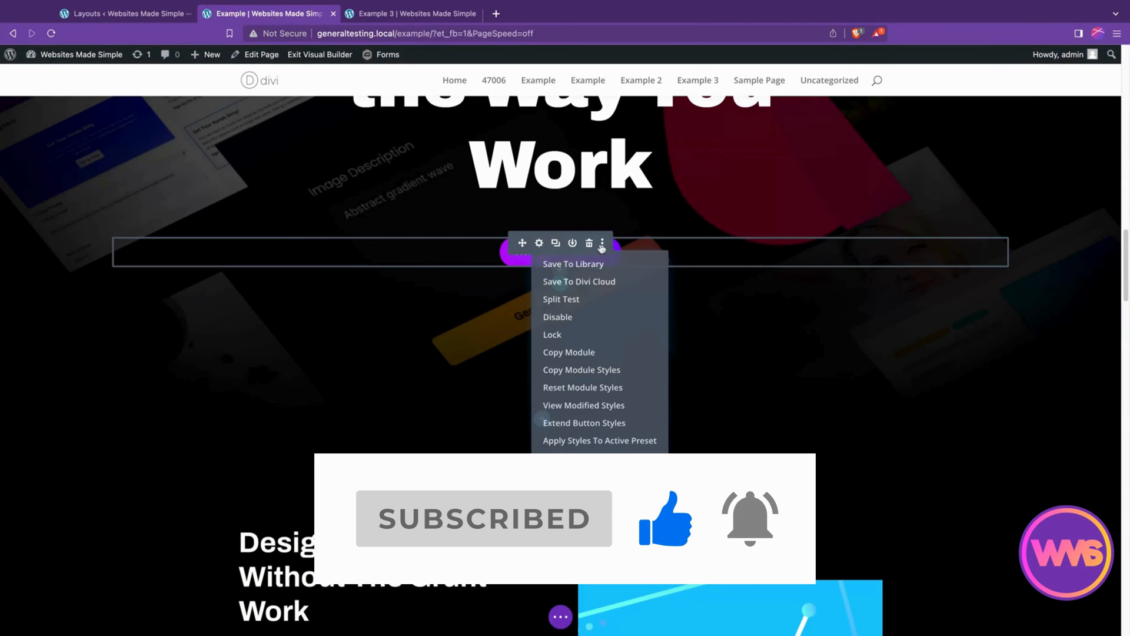
{"action": "left_click", "coordinate": [573, 264]}
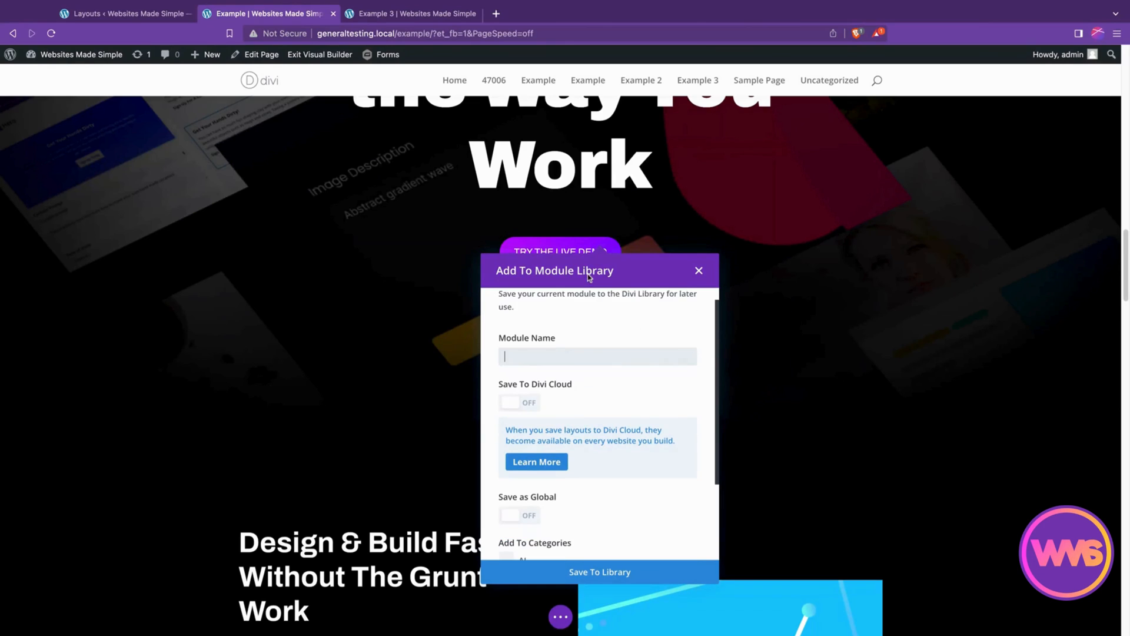
{"action": "scroll", "scroll_direction": "down", "scroll_amount": 3}
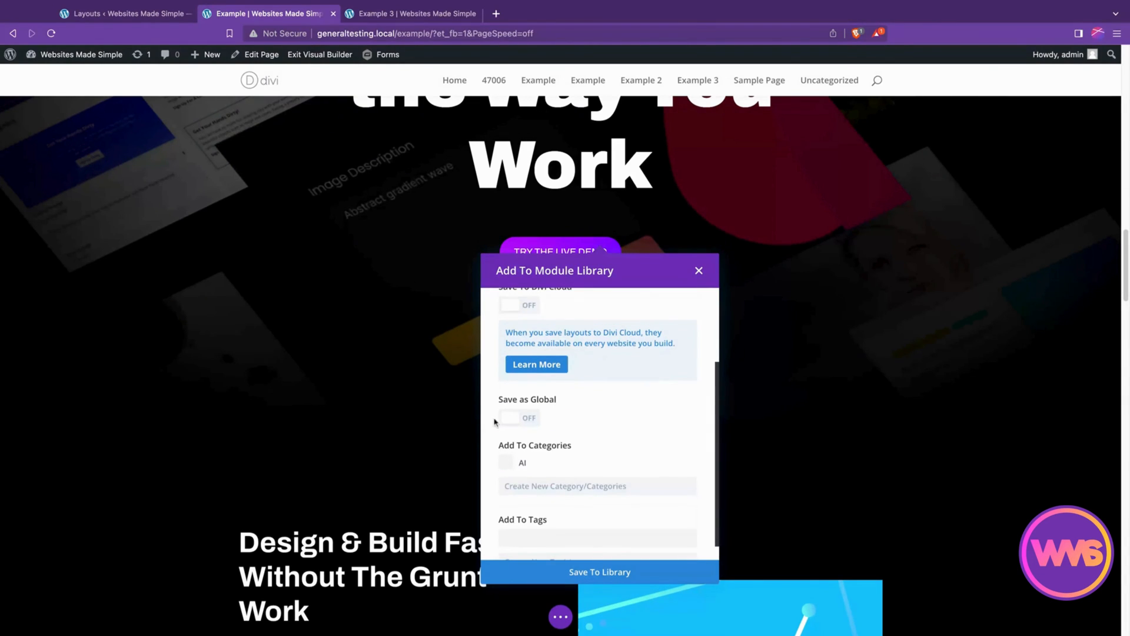
{"action": "scroll", "scroll_direction": "down", "scroll_amount": 3}
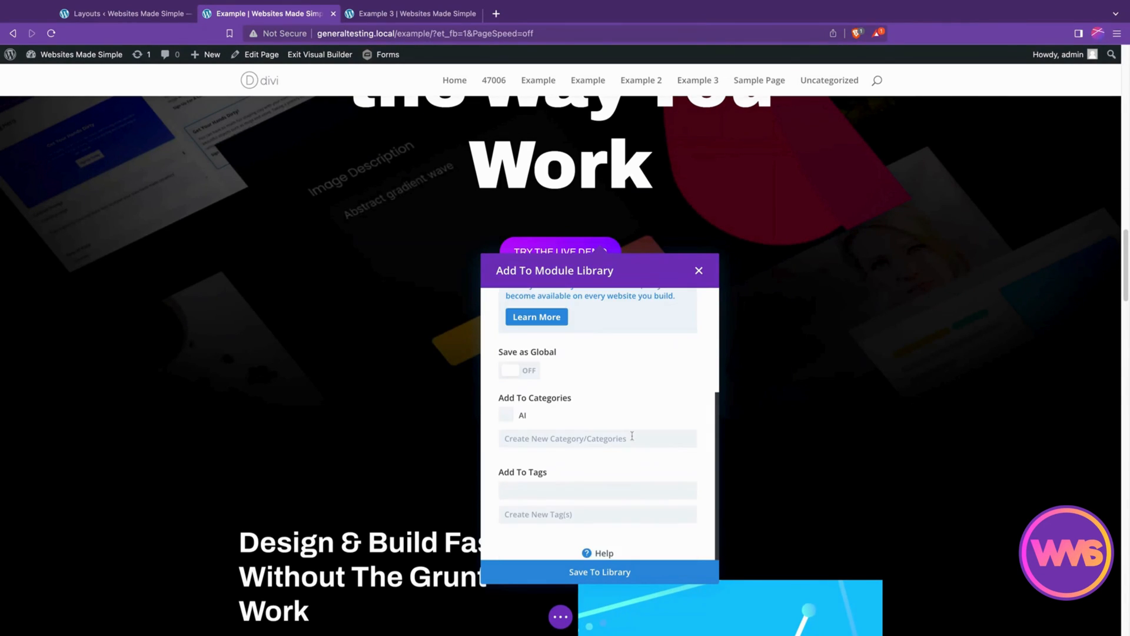
{"action": "left_click", "coordinate": [698, 270]}
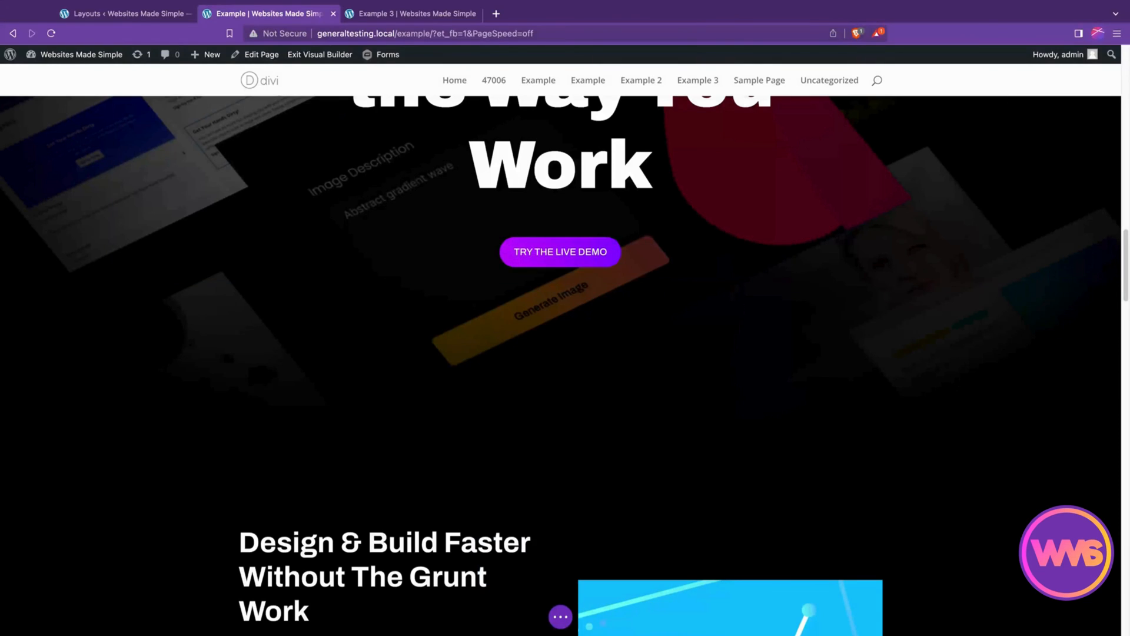
{"action": "mouse_move", "coordinate": [832, 506]}
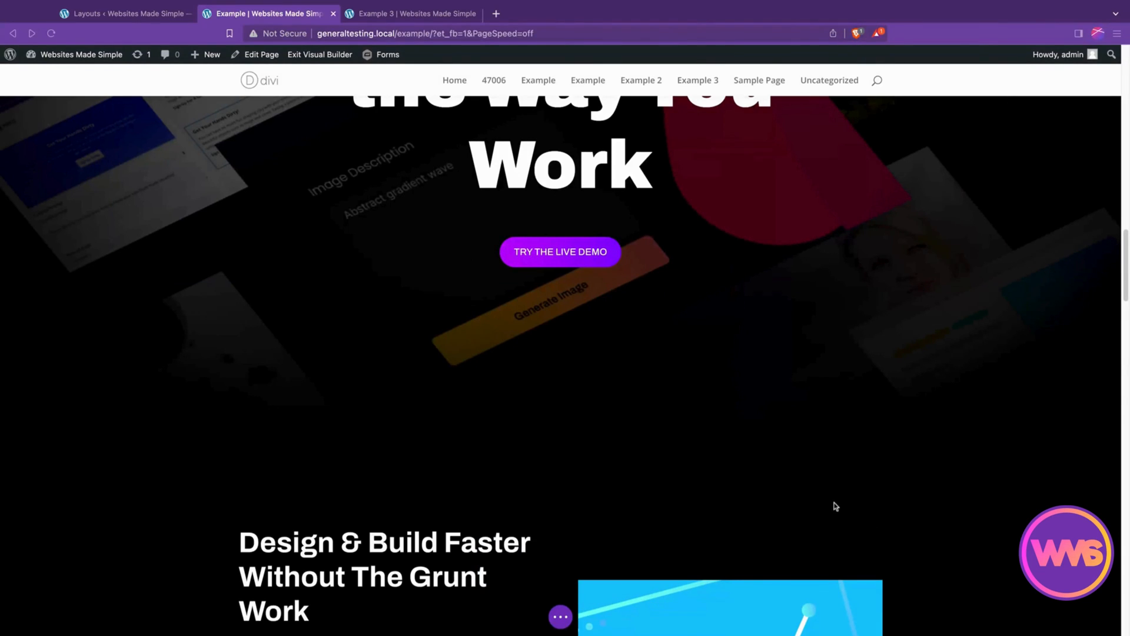
{"action": "mouse_move", "coordinate": [651, 448]}
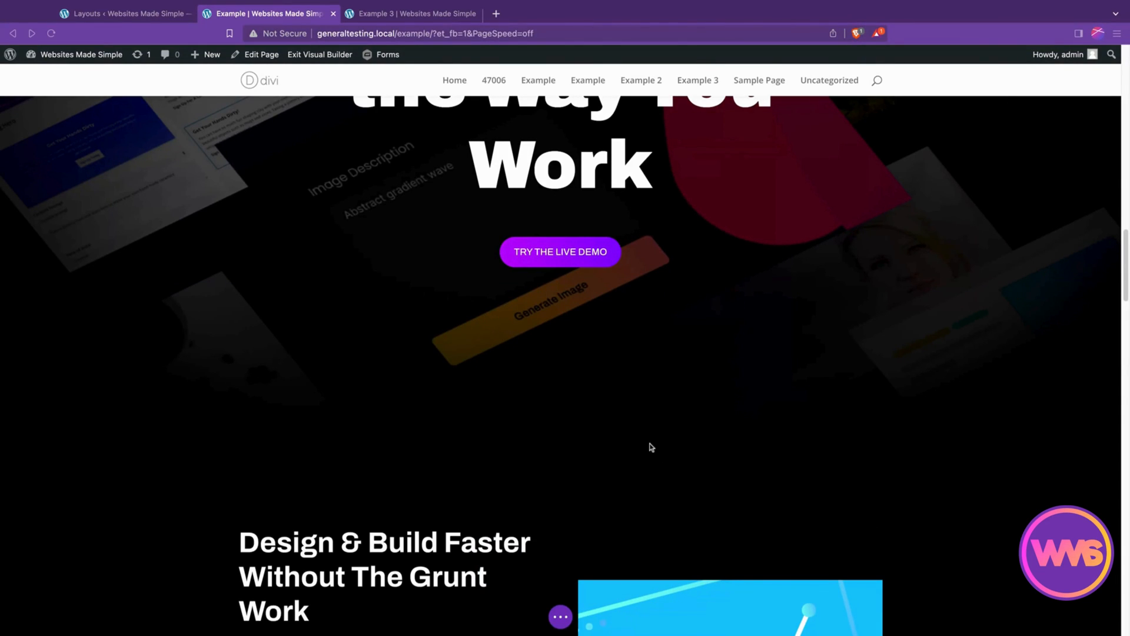
Save the Example page to the library as layout 'AI Page' in the AI category.
{"action": "scroll", "scroll_direction": "down", "scroll_amount": 3}
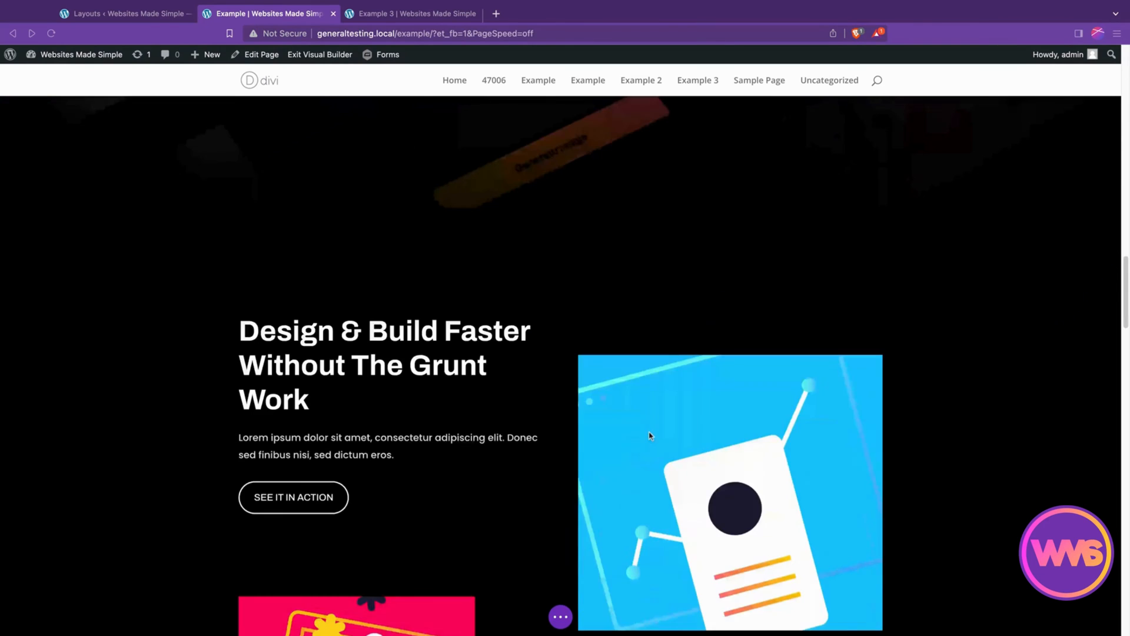
{"action": "scroll", "scroll_direction": "down", "scroll_amount": 3}
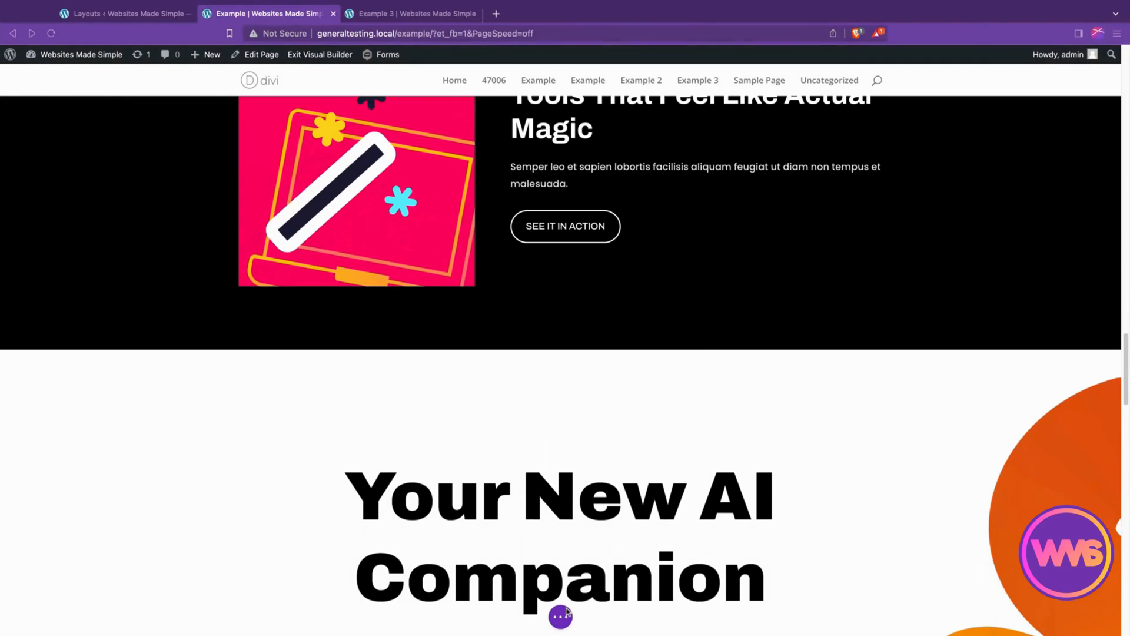
{"action": "left_click", "coordinate": [558, 616]}
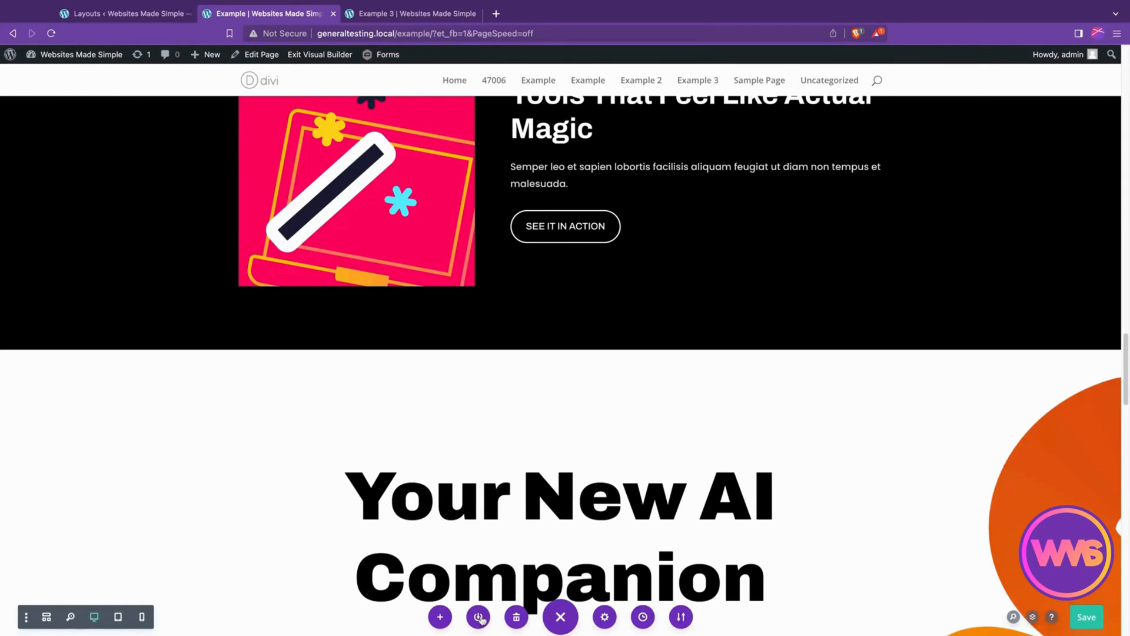
{"action": "left_click", "coordinate": [476, 633]}
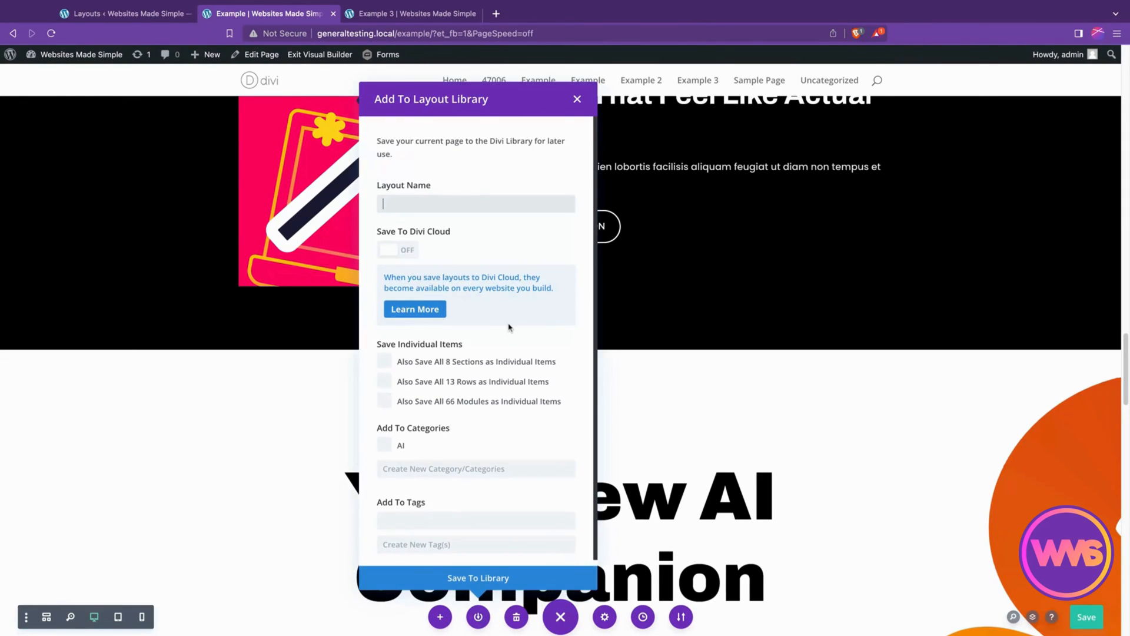
{"action": "mouse_move", "coordinate": [505, 242]}
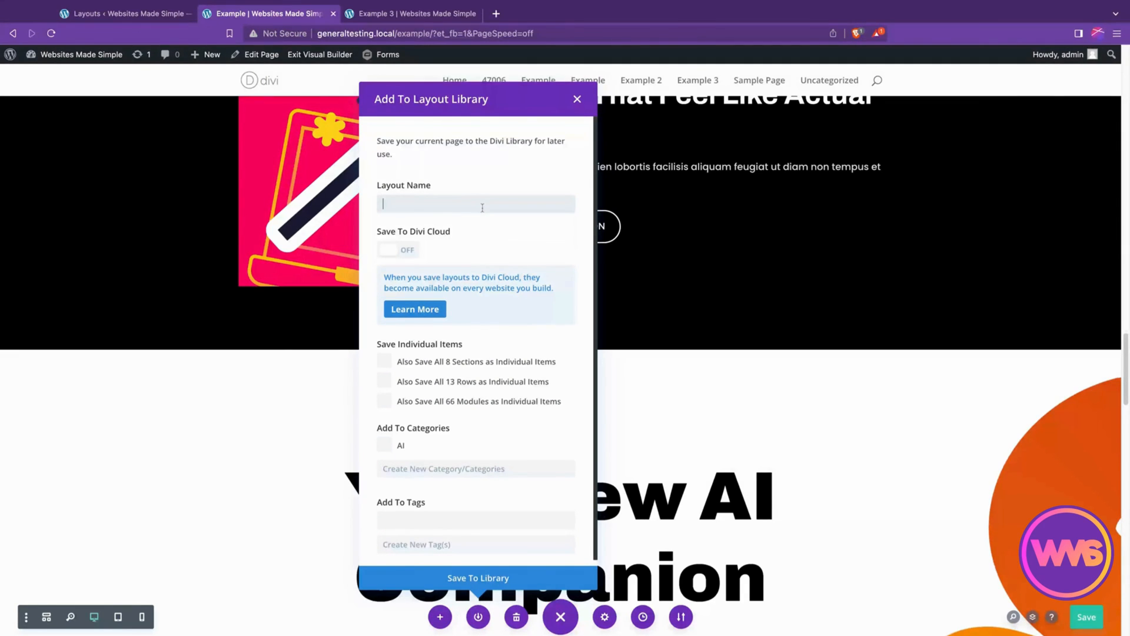
{"action": "type", "text": "AI Page"}
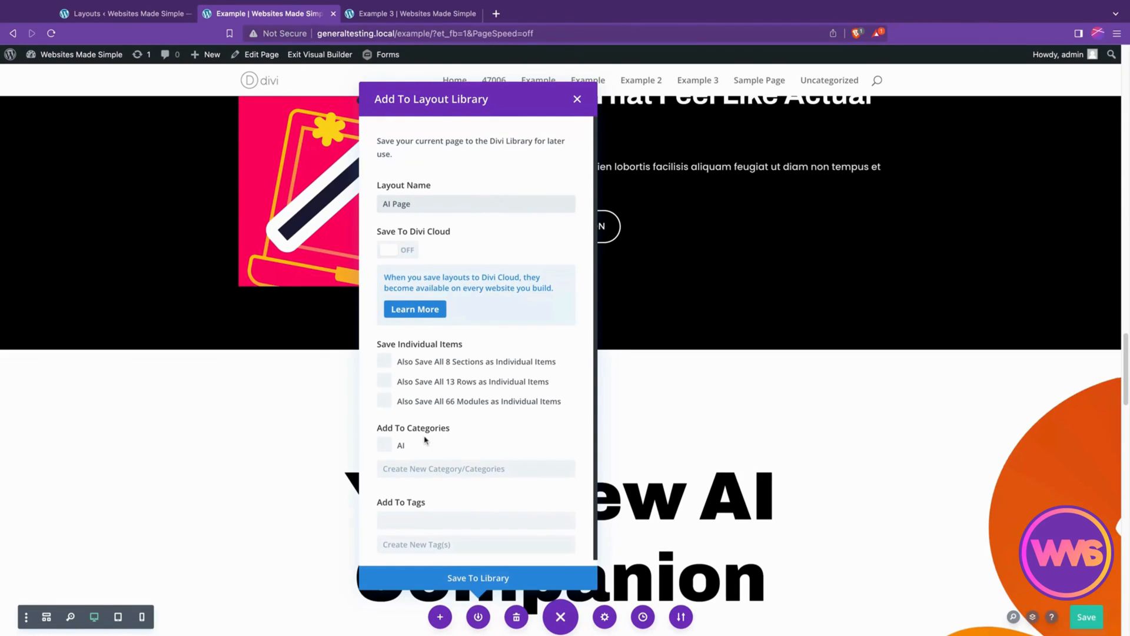
{"action": "mouse_move", "coordinate": [425, 417]}
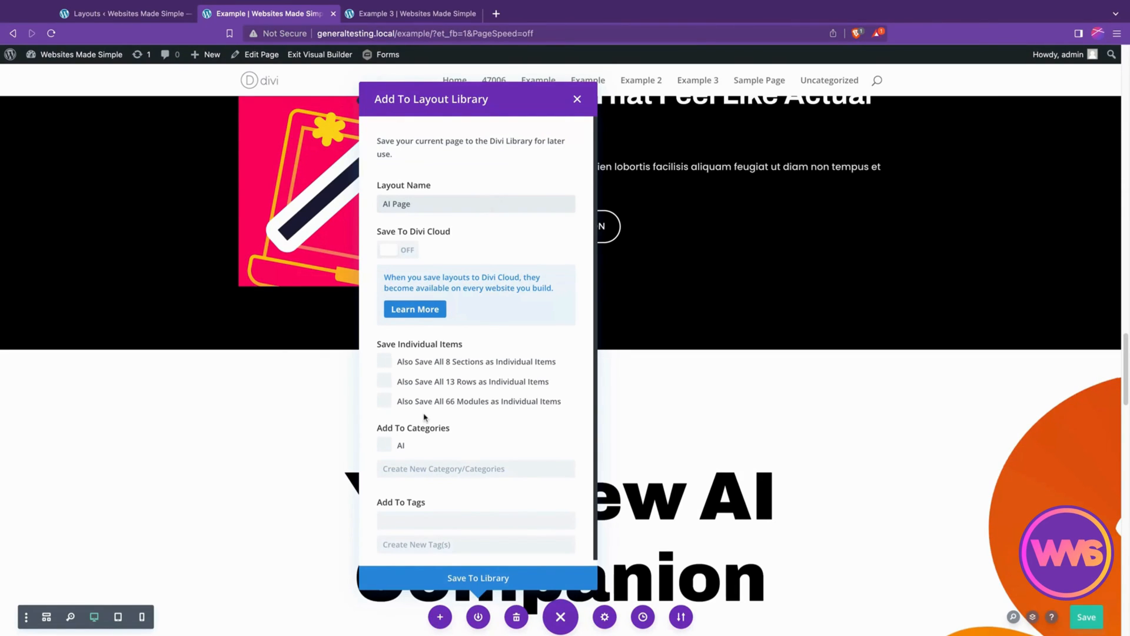
{"action": "mouse_move", "coordinate": [425, 418]}
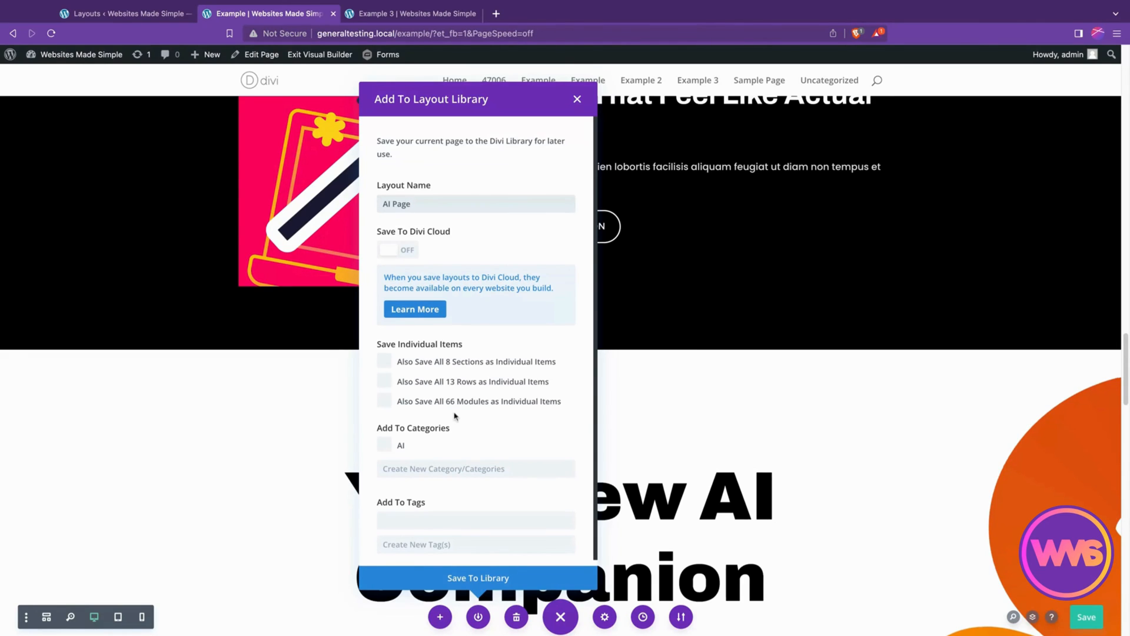
{"action": "scroll", "scroll_direction": "down", "scroll_amount": 3}
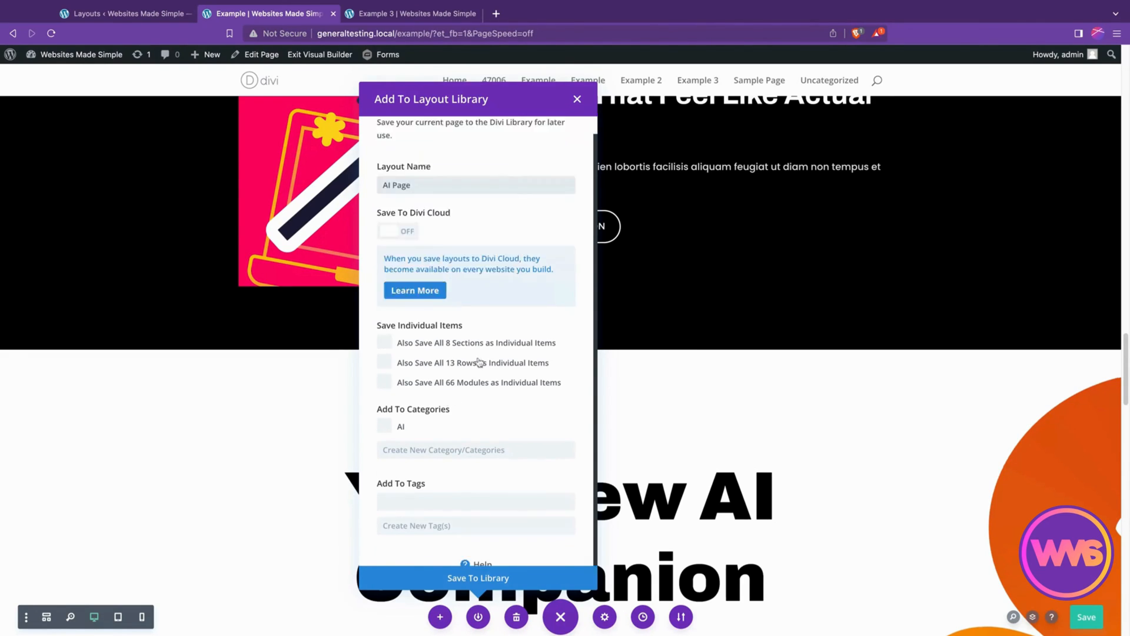
{"action": "mouse_move", "coordinate": [425, 342]}
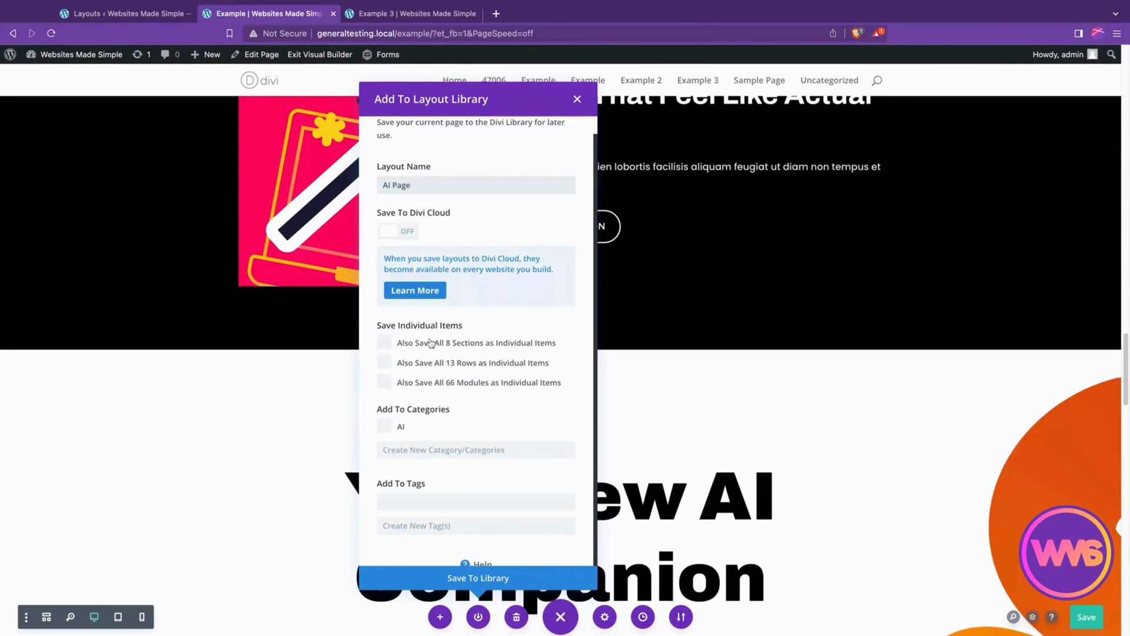
{"action": "mouse_move", "coordinate": [507, 385]}
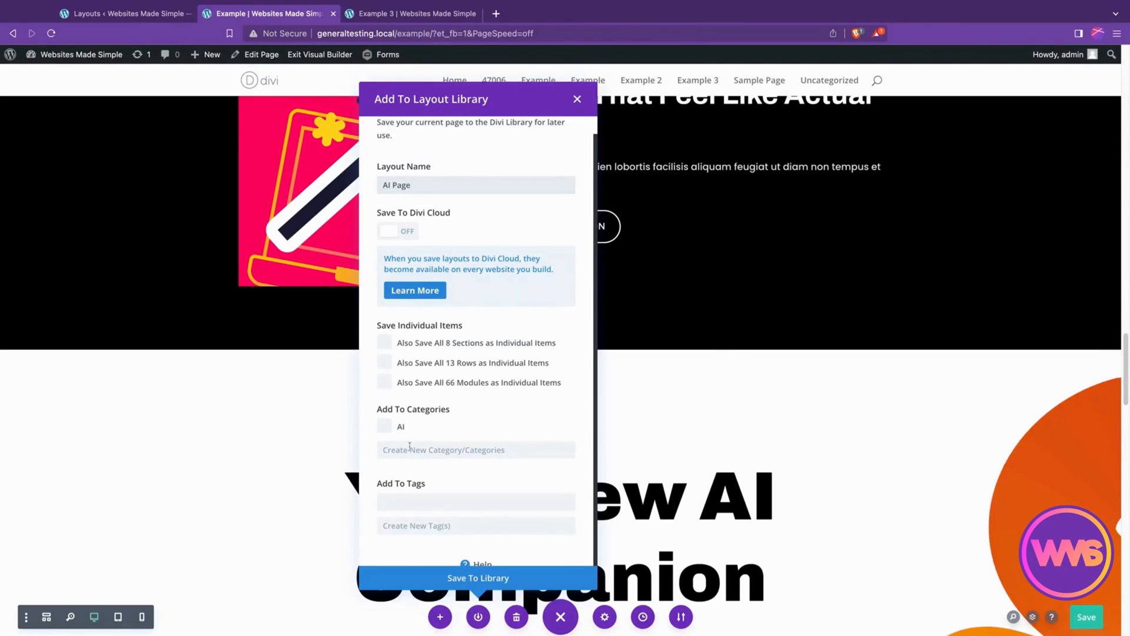
{"action": "left_click", "coordinate": [385, 426]}
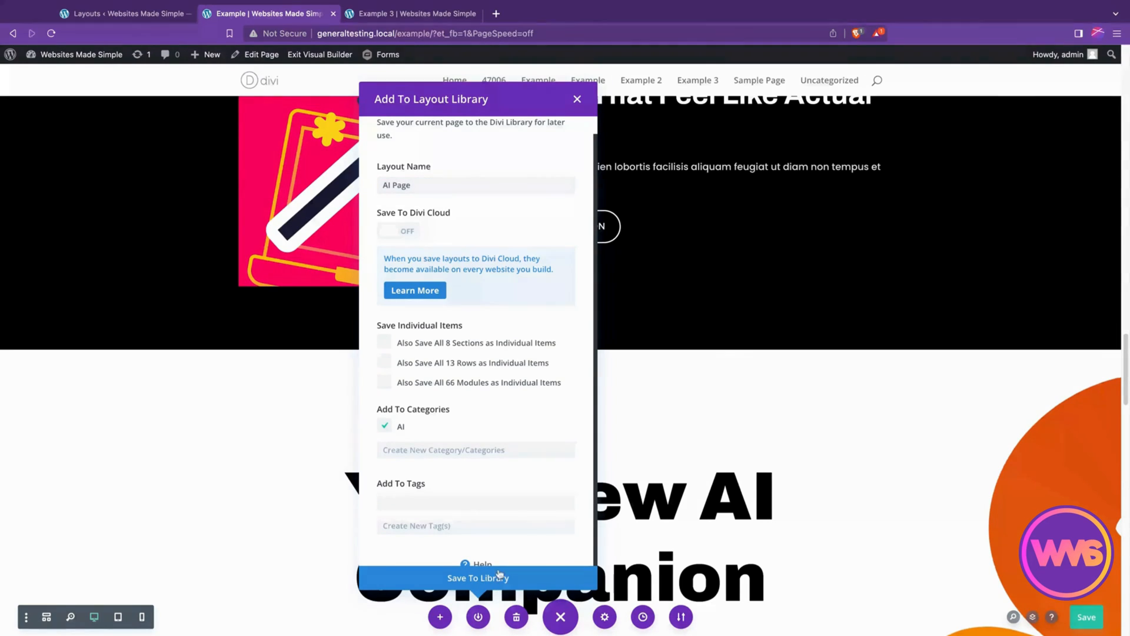
{"action": "left_click", "coordinate": [479, 577]}
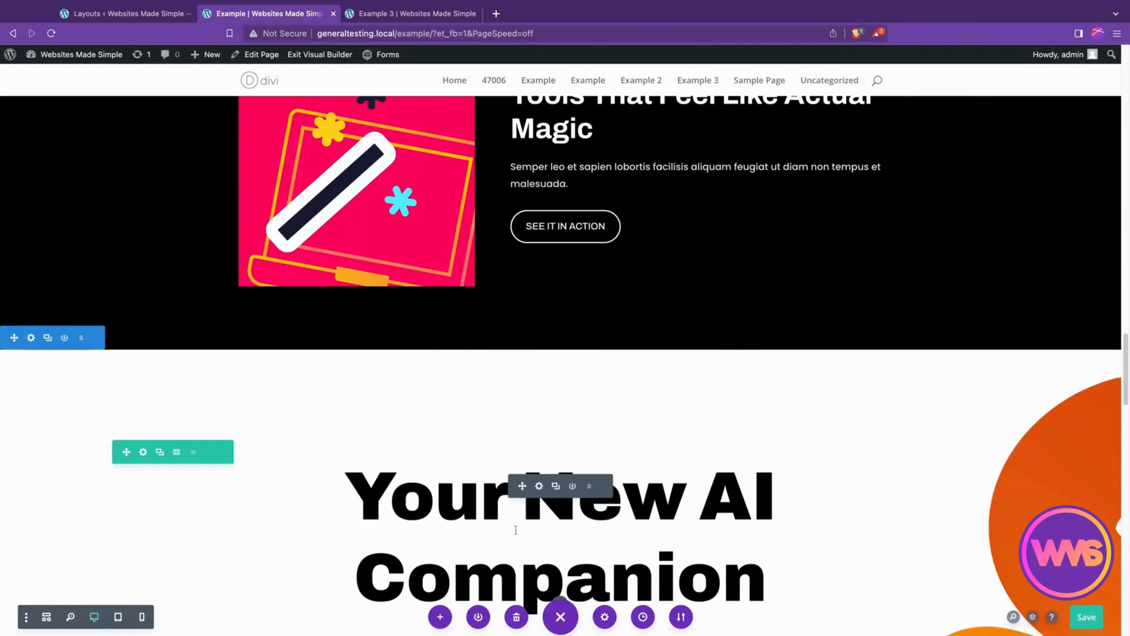
On Example 3, load the saved 'AI Page' layout from the library, replacing existing content.
{"action": "left_click", "coordinate": [416, 13]}
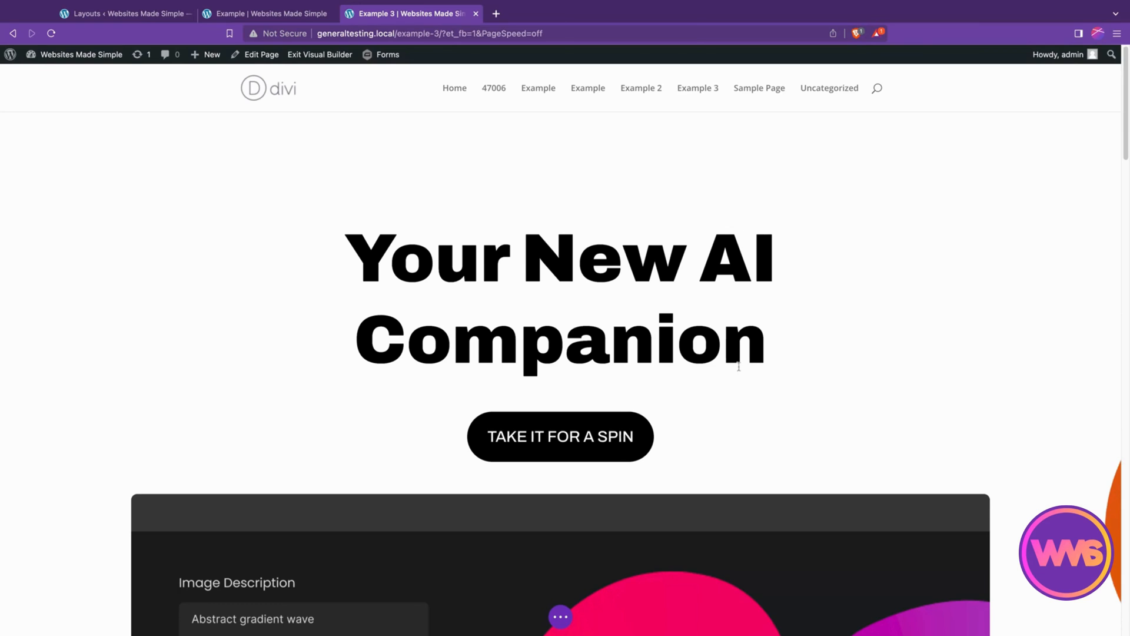
{"action": "left_click", "coordinate": [558, 617]}
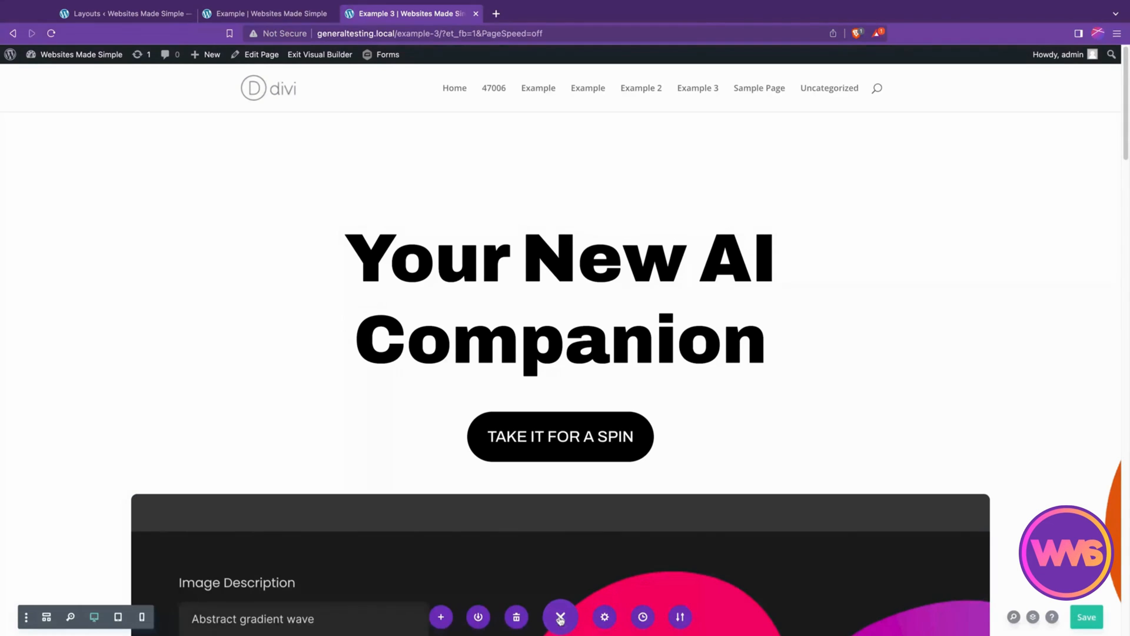
{"action": "left_click", "coordinate": [561, 617]}
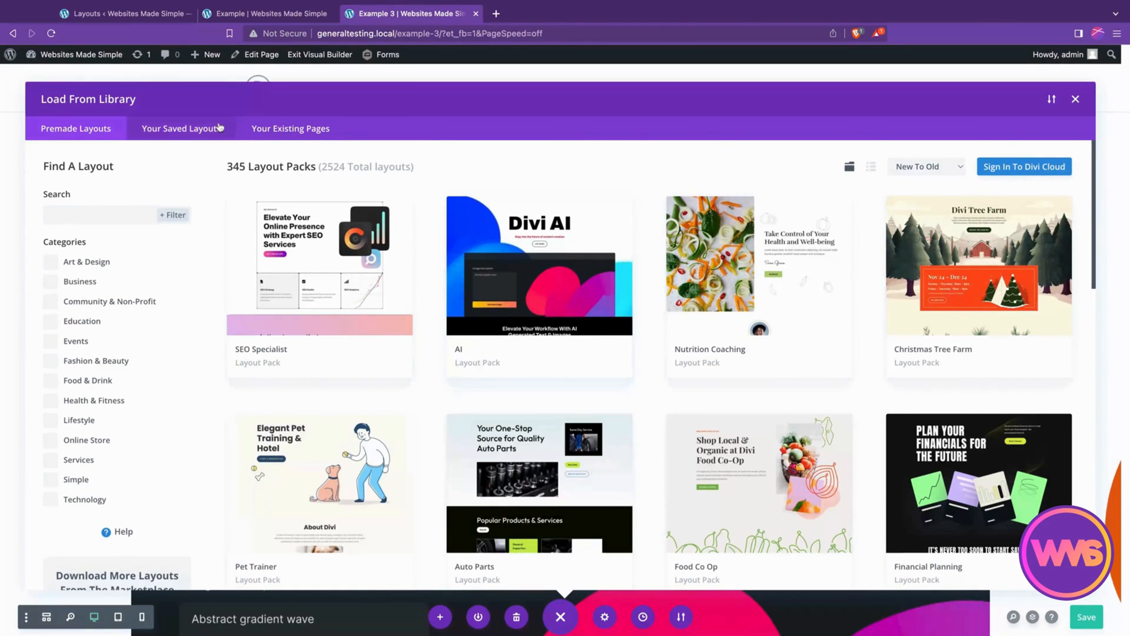
{"action": "left_click", "coordinate": [290, 128]}
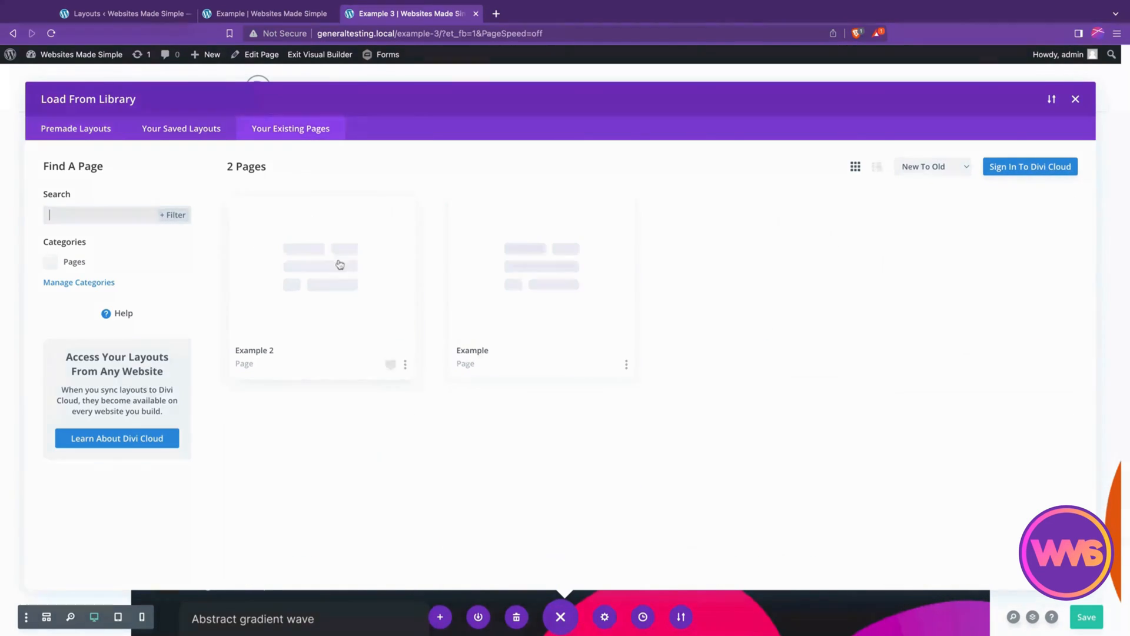
{"action": "left_click", "coordinate": [181, 129]}
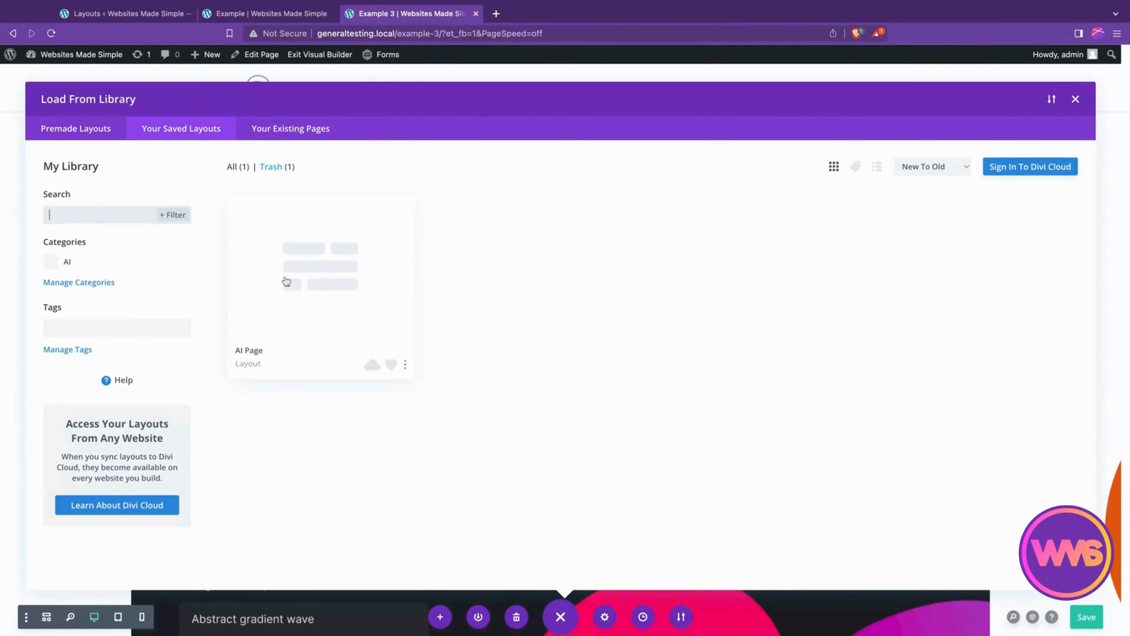
{"action": "left_click", "coordinate": [319, 278]}
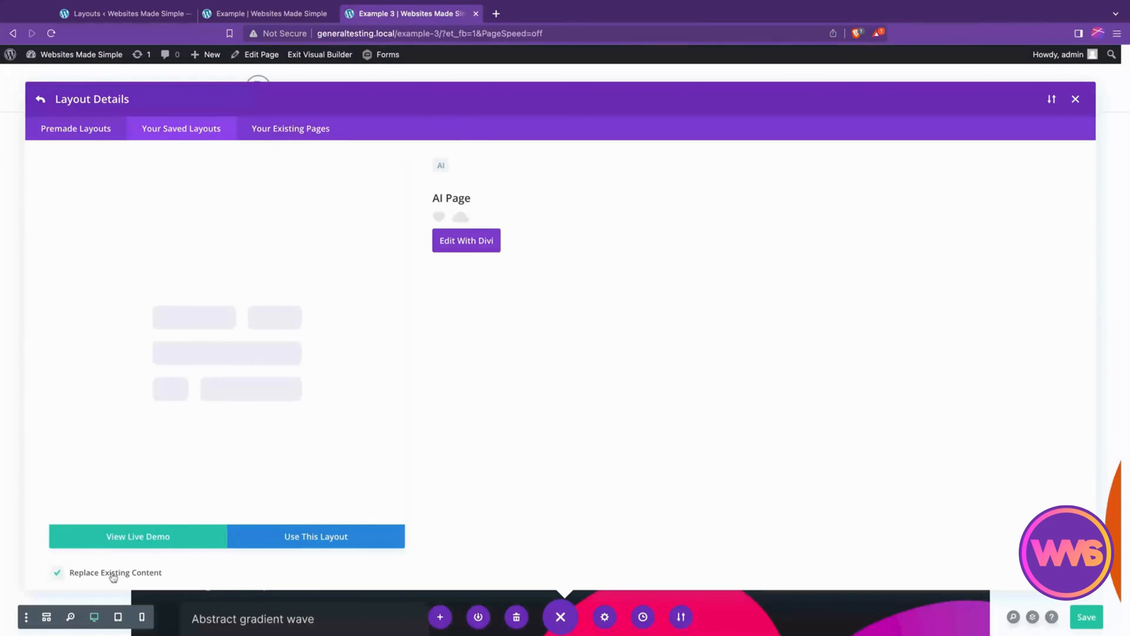
{"action": "left_click", "coordinate": [315, 537]}
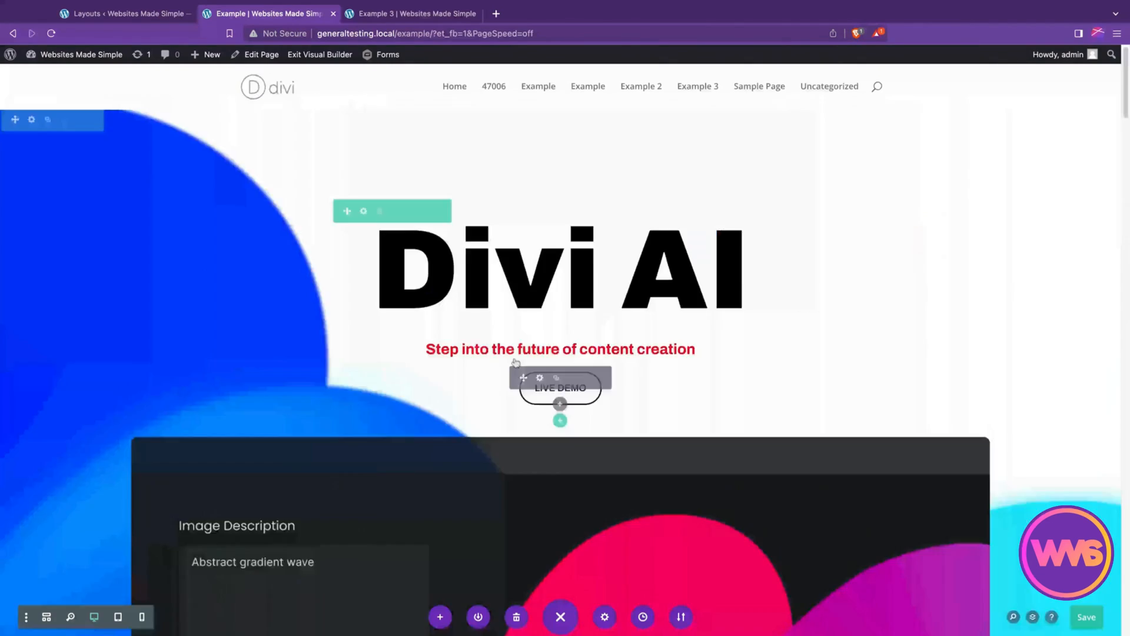
Switch to the Divi Library layouts list in the Layouts browser tab.
{"action": "left_click", "coordinate": [410, 13]}
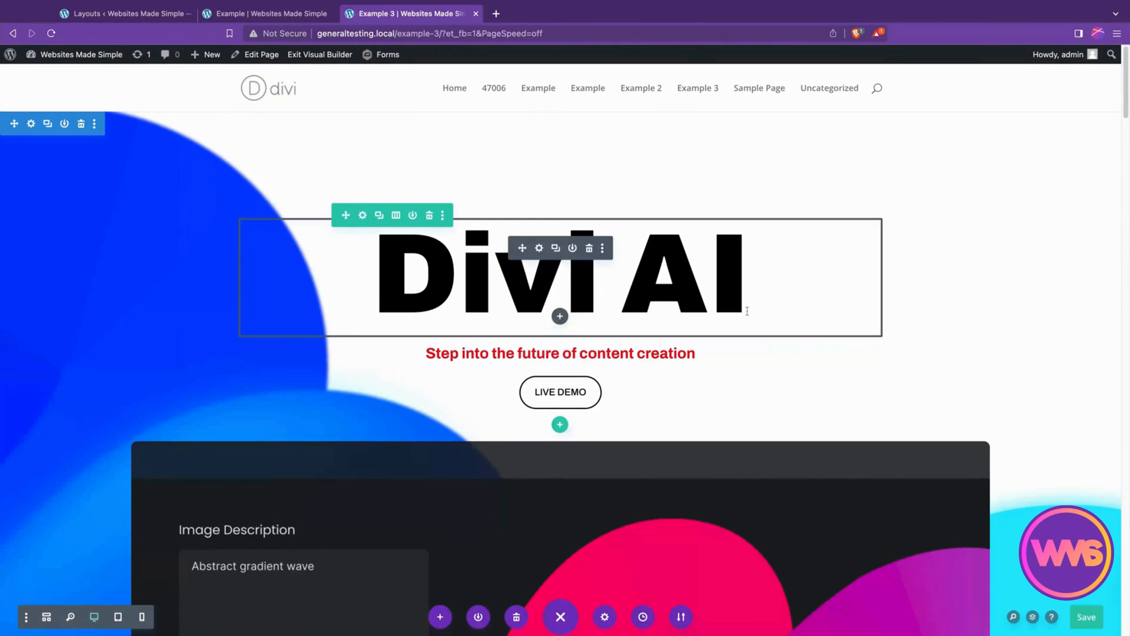
{"action": "left_click", "coordinate": [118, 13]}
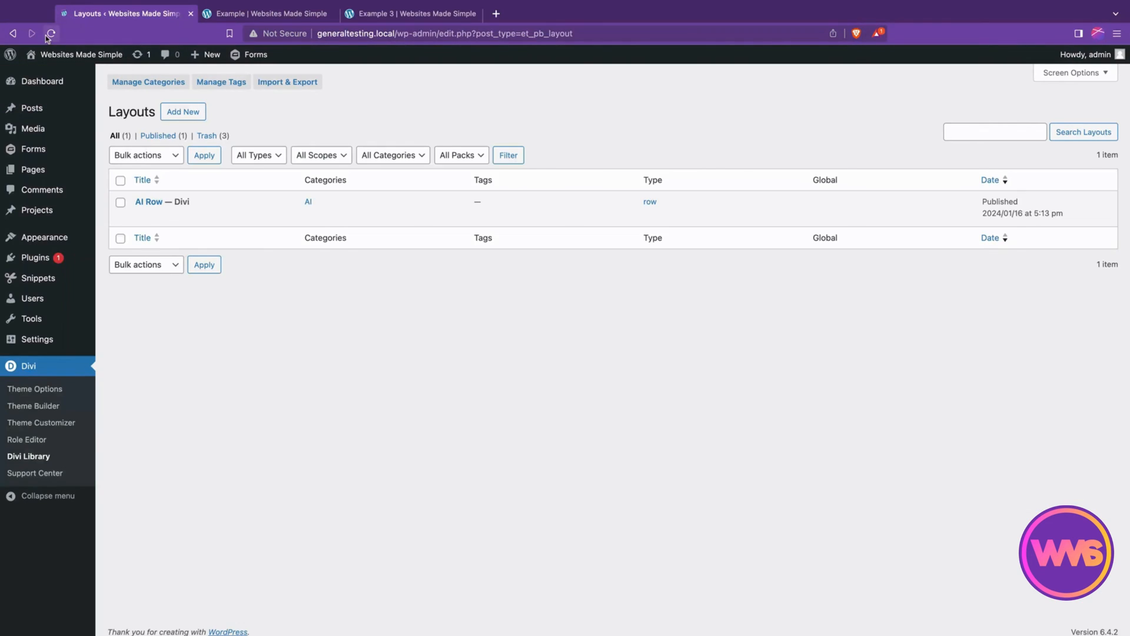
Refresh the Divi Library list and open the 'AI Page' layout for editing.
{"action": "left_click", "coordinate": [52, 33]}
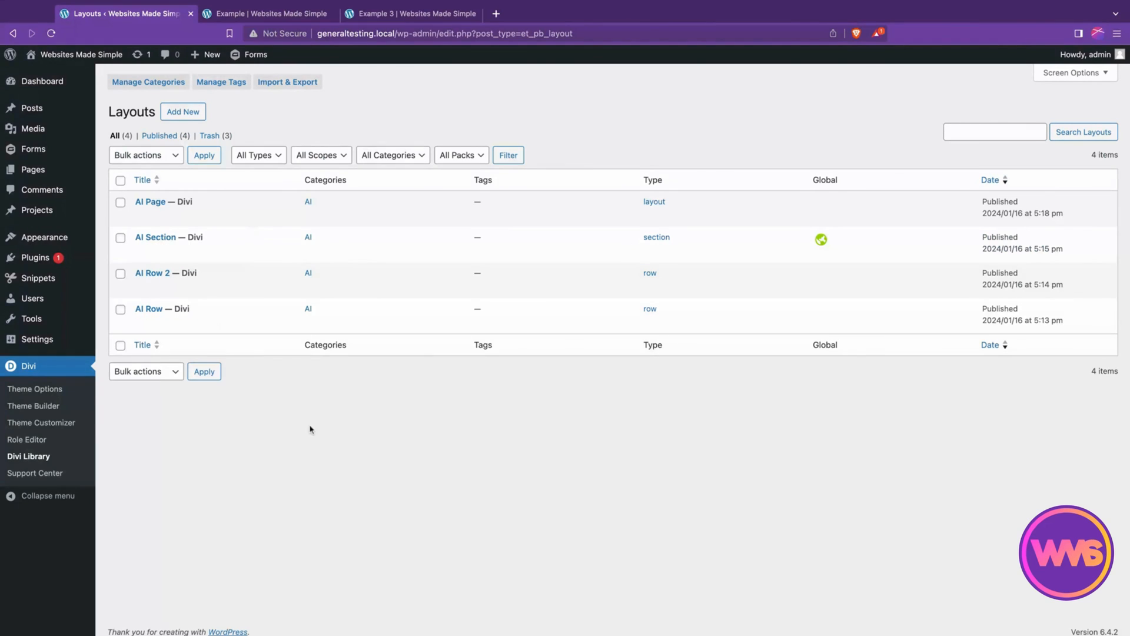
{"action": "mouse_move", "coordinate": [221, 277]}
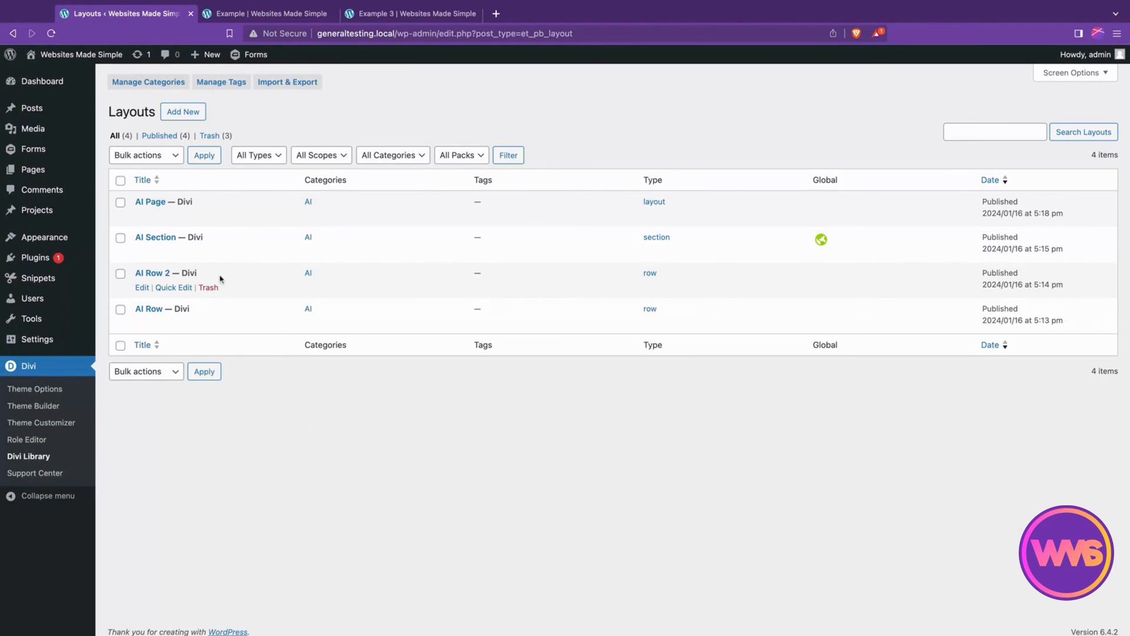
{"action": "mouse_move", "coordinate": [341, 294]}
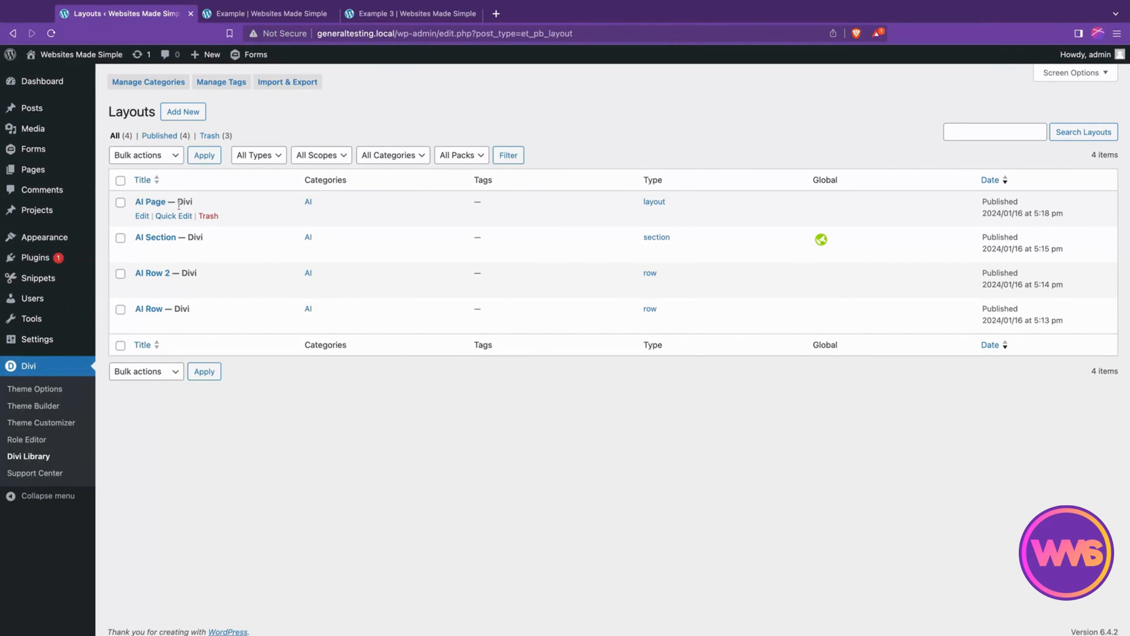
{"action": "left_click", "coordinate": [142, 201]}
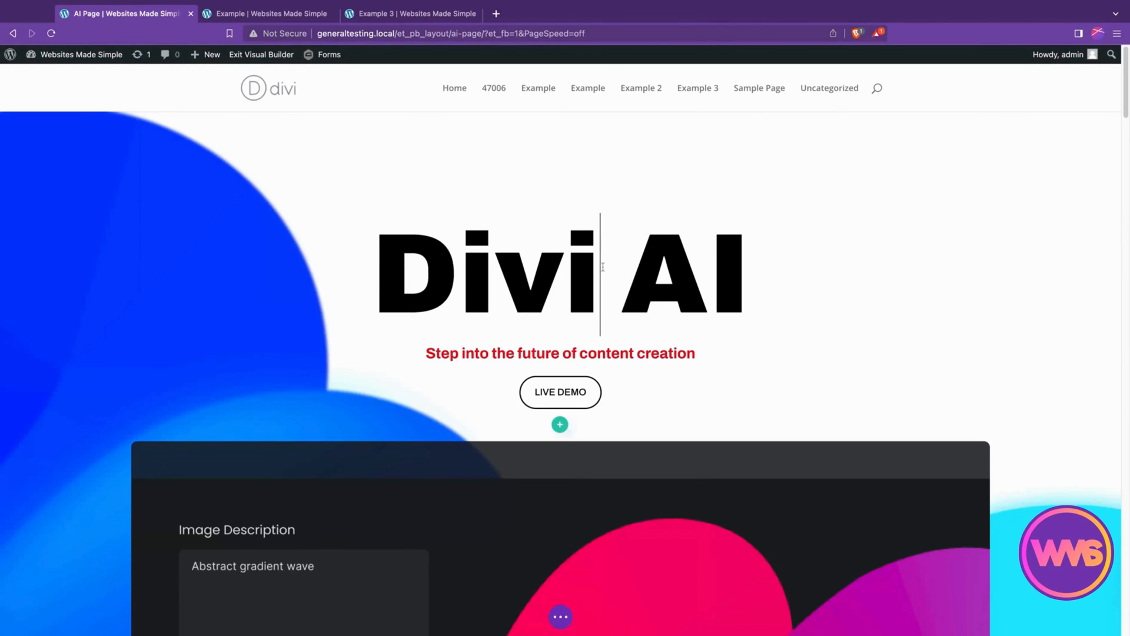
Change the AI Page layout's heading to 'Divi! AI' and expand the page options bar.
{"action": "type", "text": "!"}
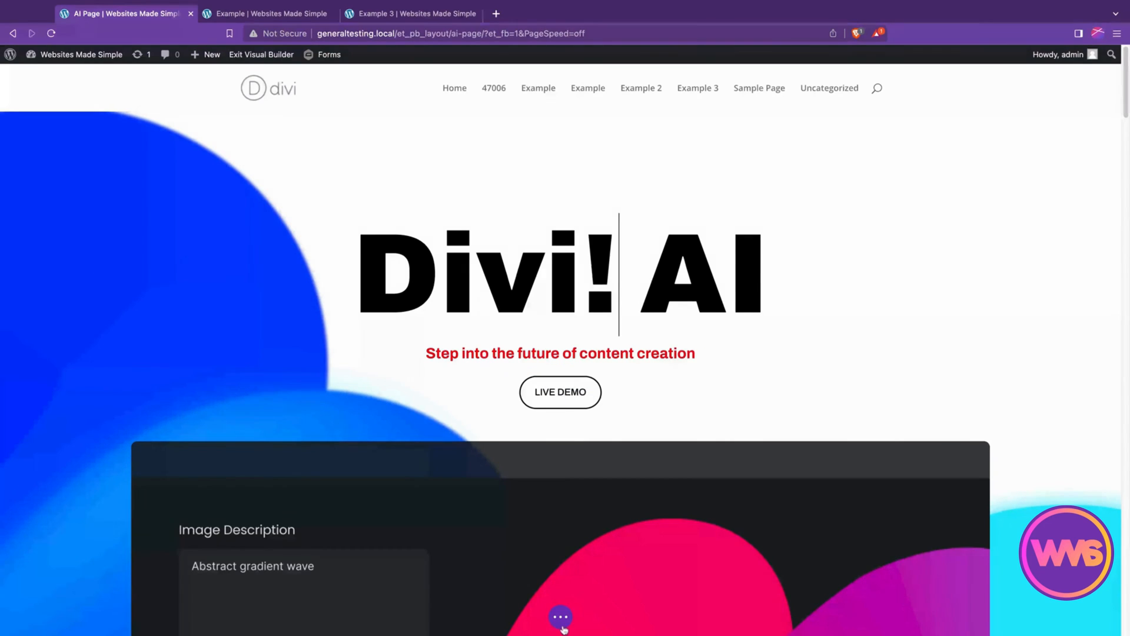
{"action": "left_click", "coordinate": [561, 632]}
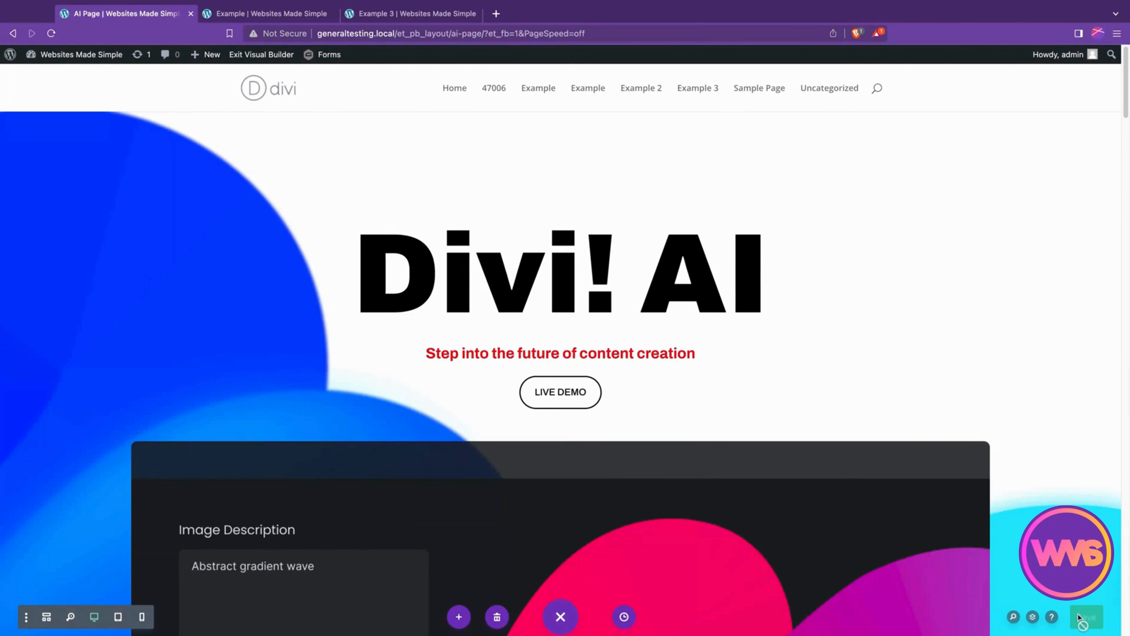